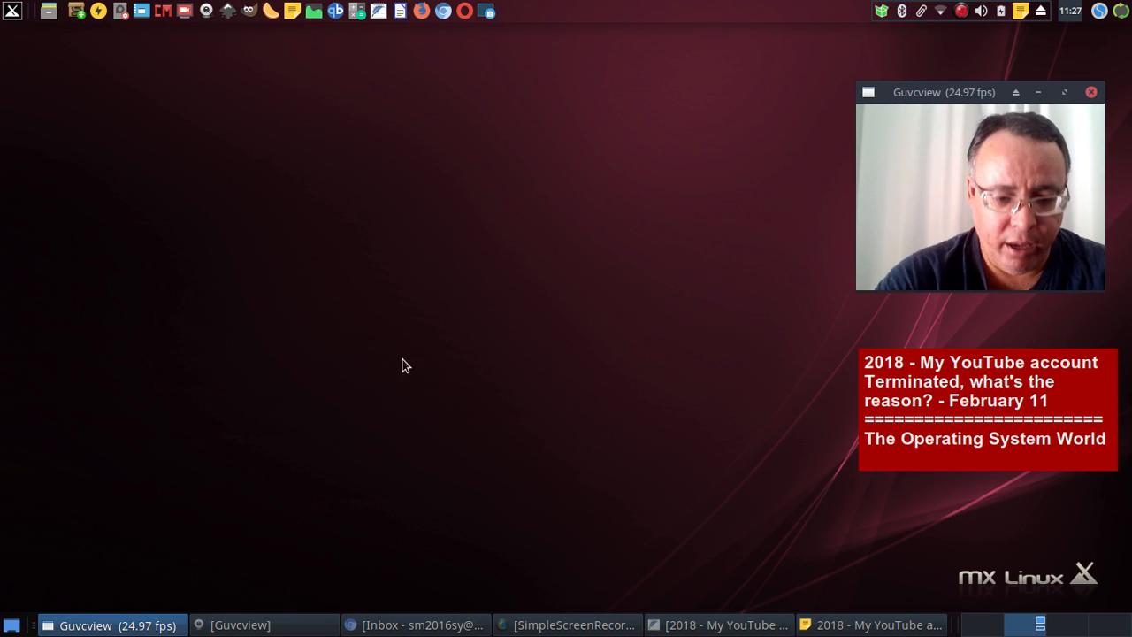
{"action": "mouse_move", "coordinate": [375, 548]}
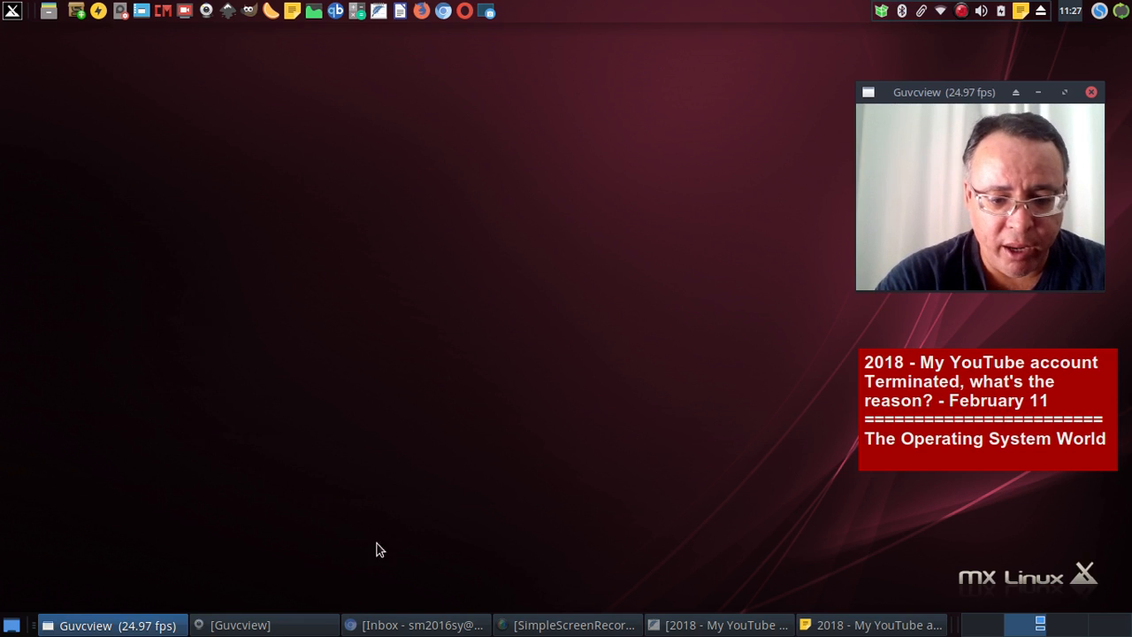
{"action": "mouse_move", "coordinate": [520, 612]}
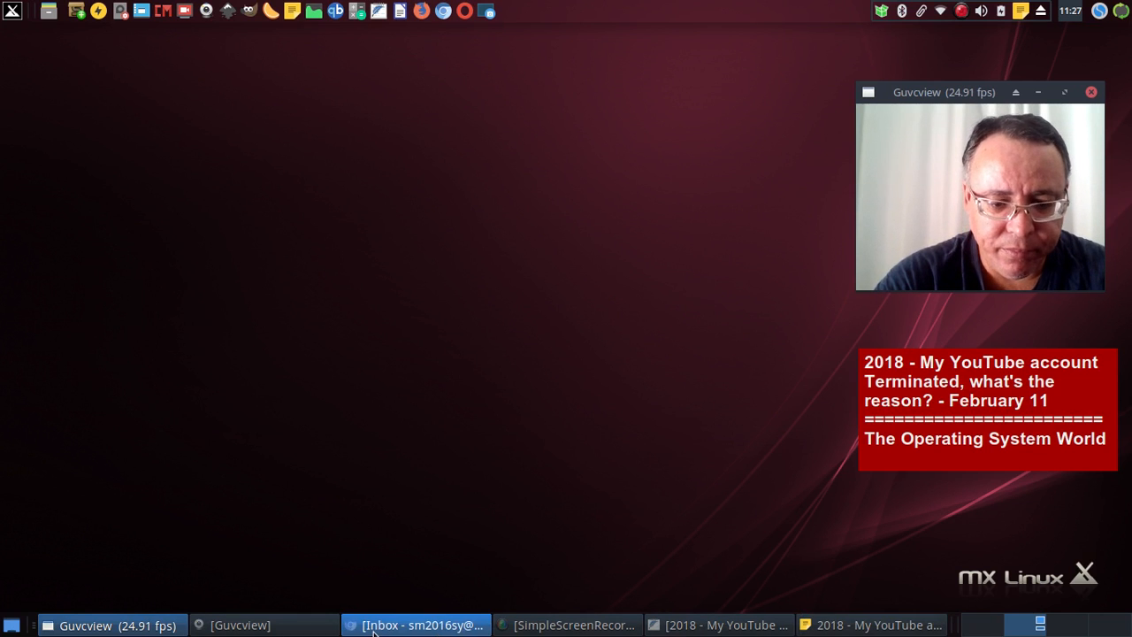
Restore the Gmail inbox and browse the screenshot save dialog to 1 > SC > SC2018.
{"action": "left_click", "coordinate": [416, 626]}
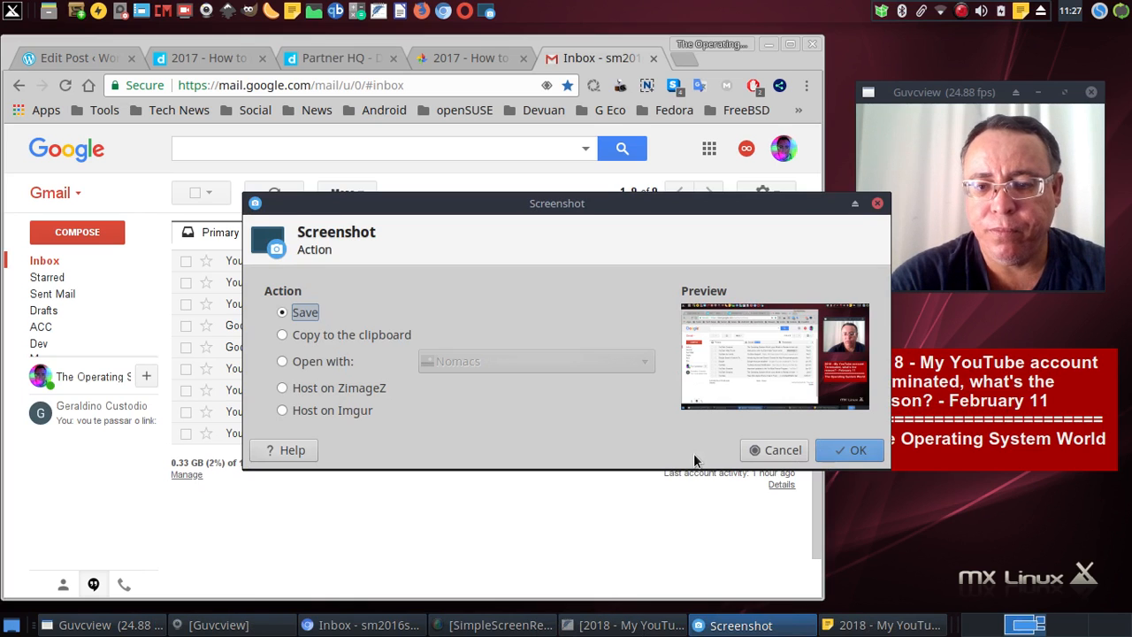
{"action": "mouse_move", "coordinate": [623, 237]}
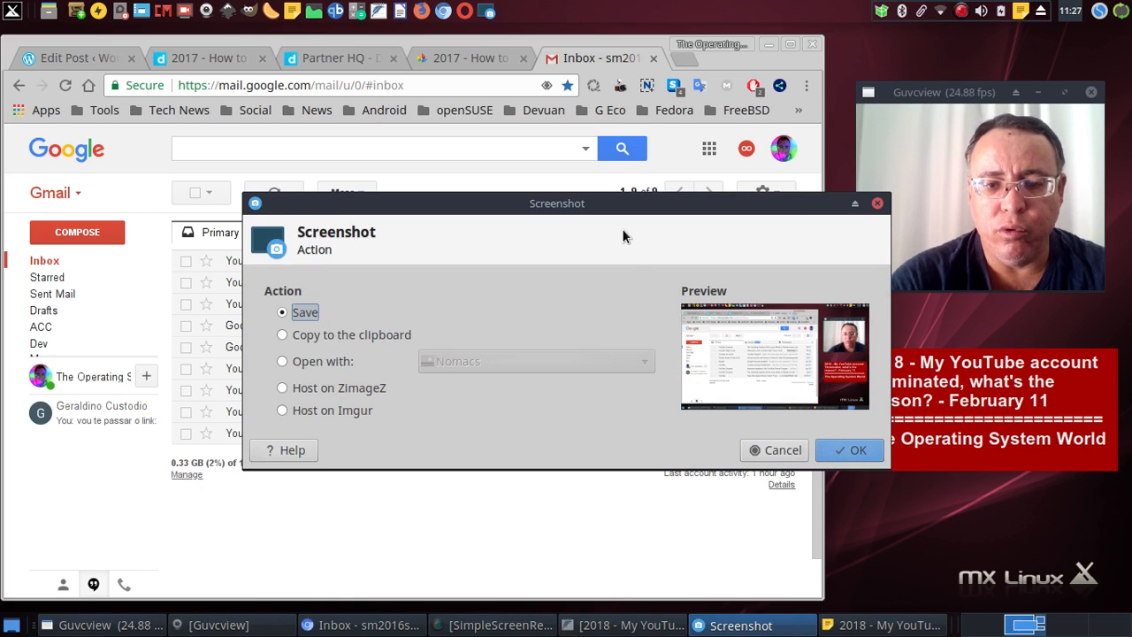
{"action": "left_click", "coordinate": [850, 450]}
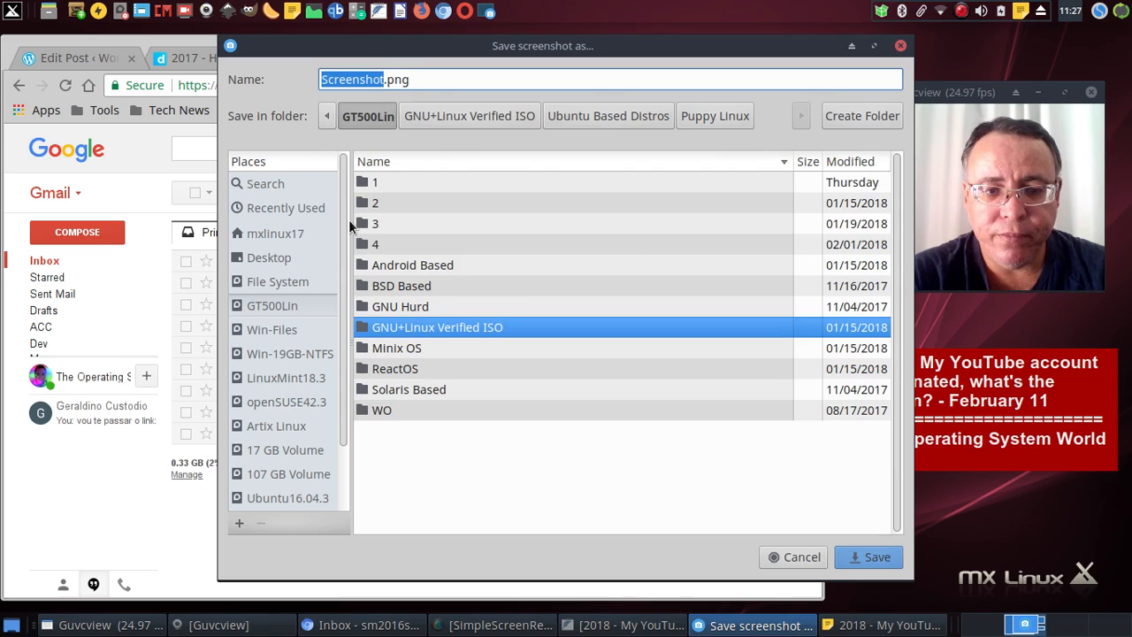
{"action": "double_click", "coordinate": [375, 180]}
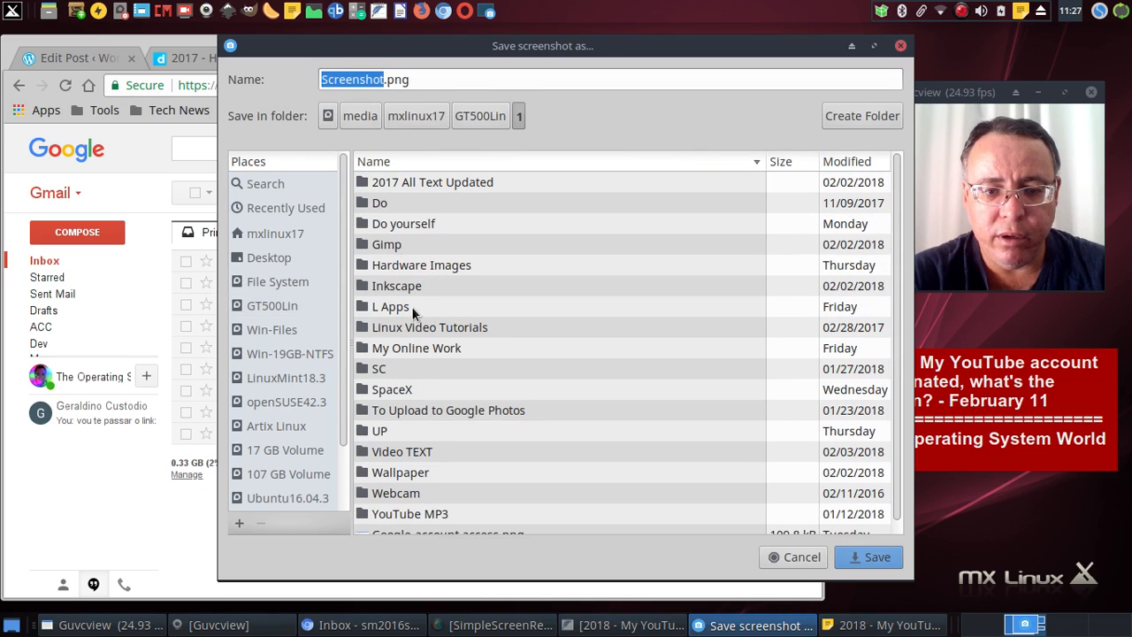
{"action": "double_click", "coordinate": [379, 368]}
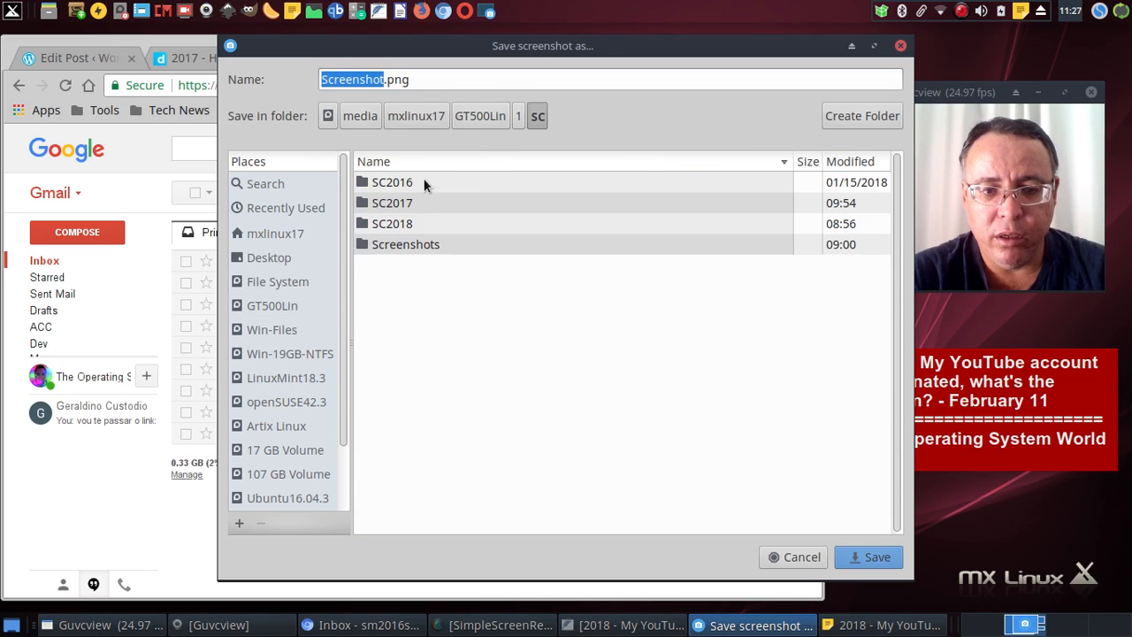
{"action": "double_click", "coordinate": [393, 223]}
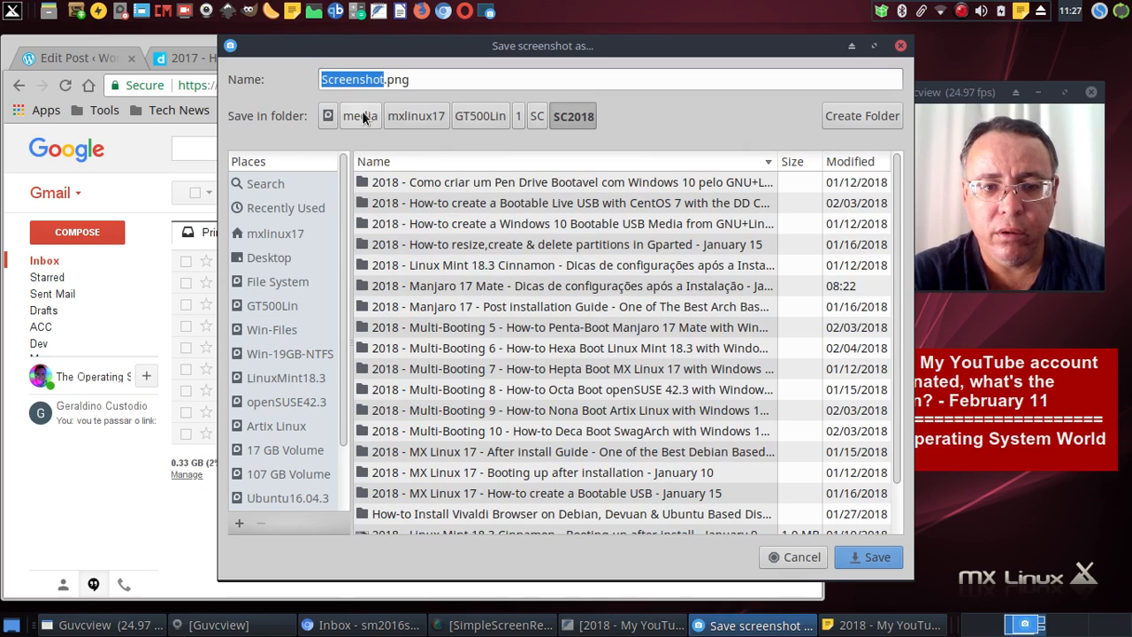
Create a new folder for the video and save the inbox capture there as 3.png.
{"action": "left_click", "coordinate": [860, 117]}
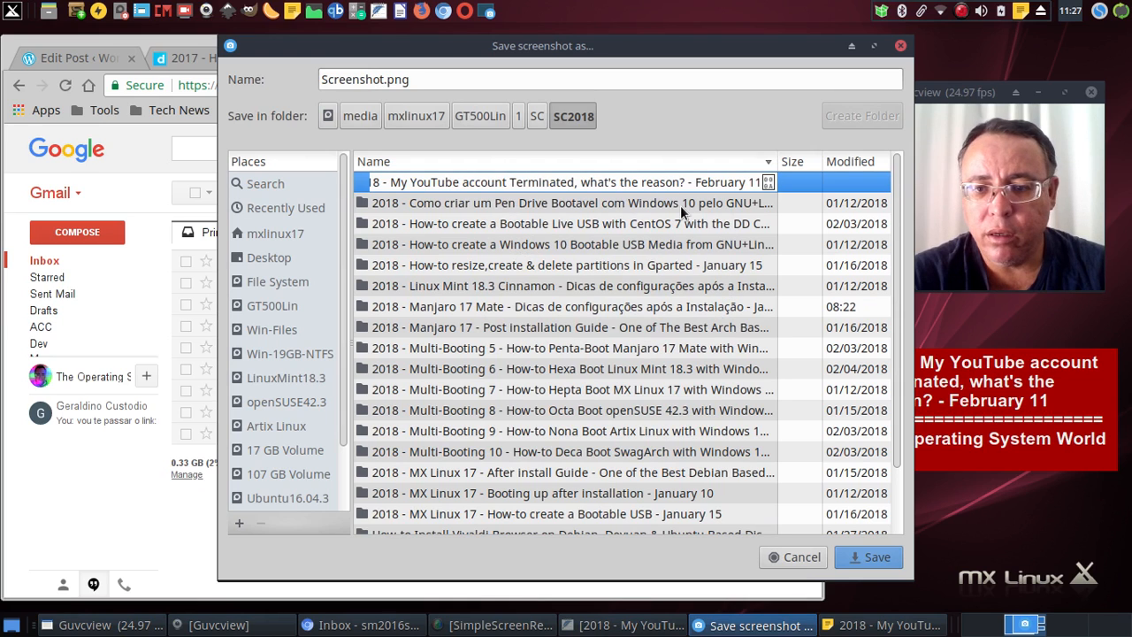
{"action": "left_click", "coordinate": [861, 117]}
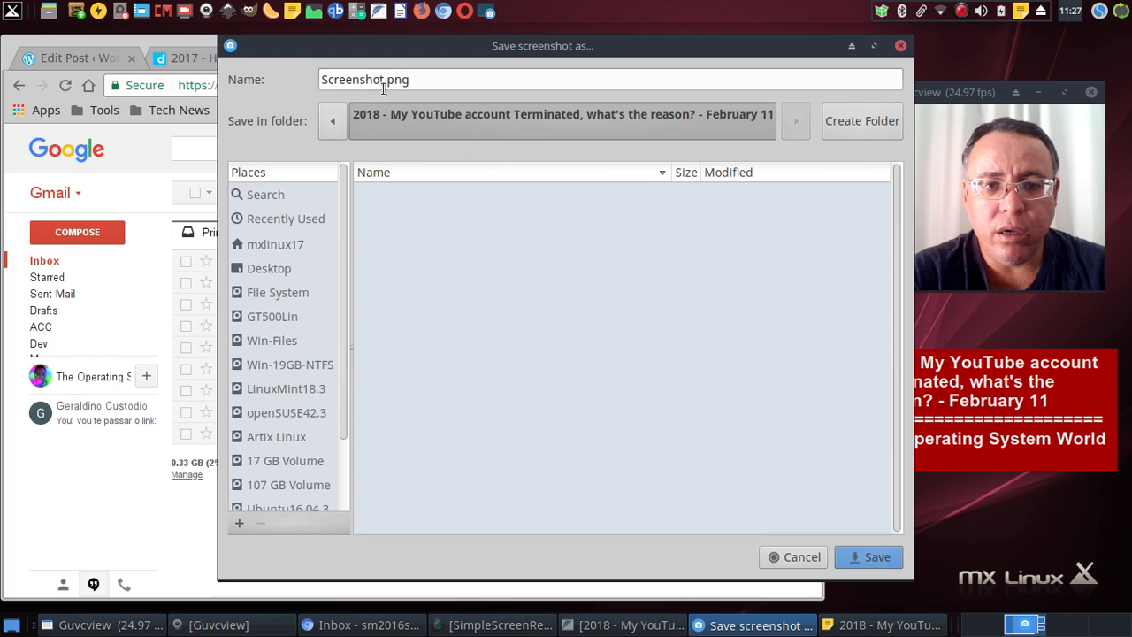
{"action": "double_click", "coordinate": [365, 80]}
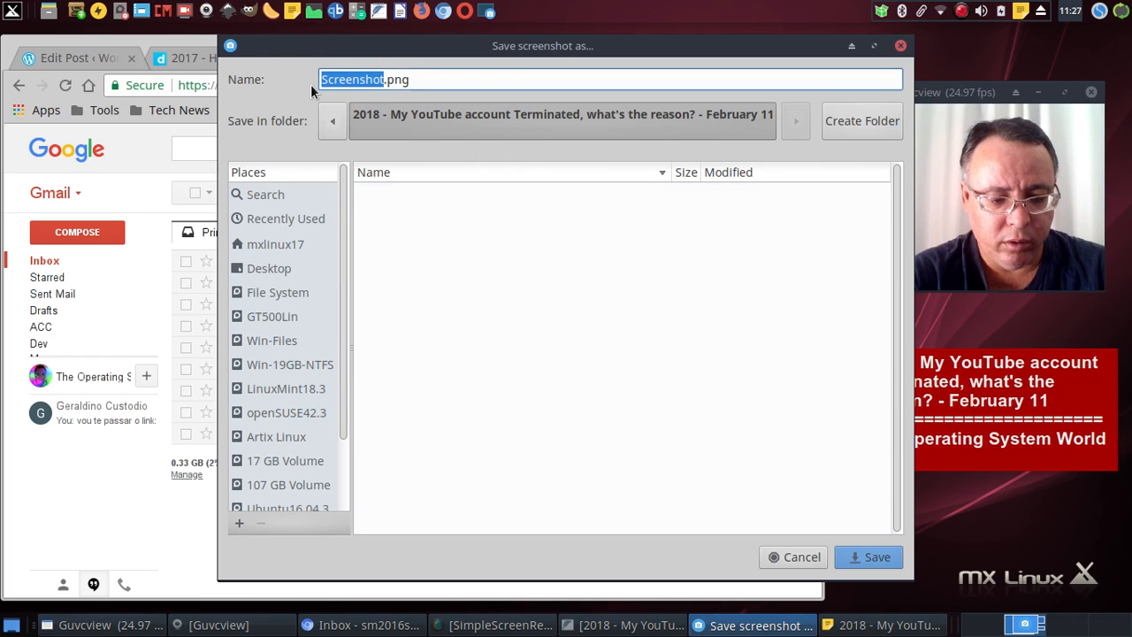
{"action": "type", "text": "3.png"}
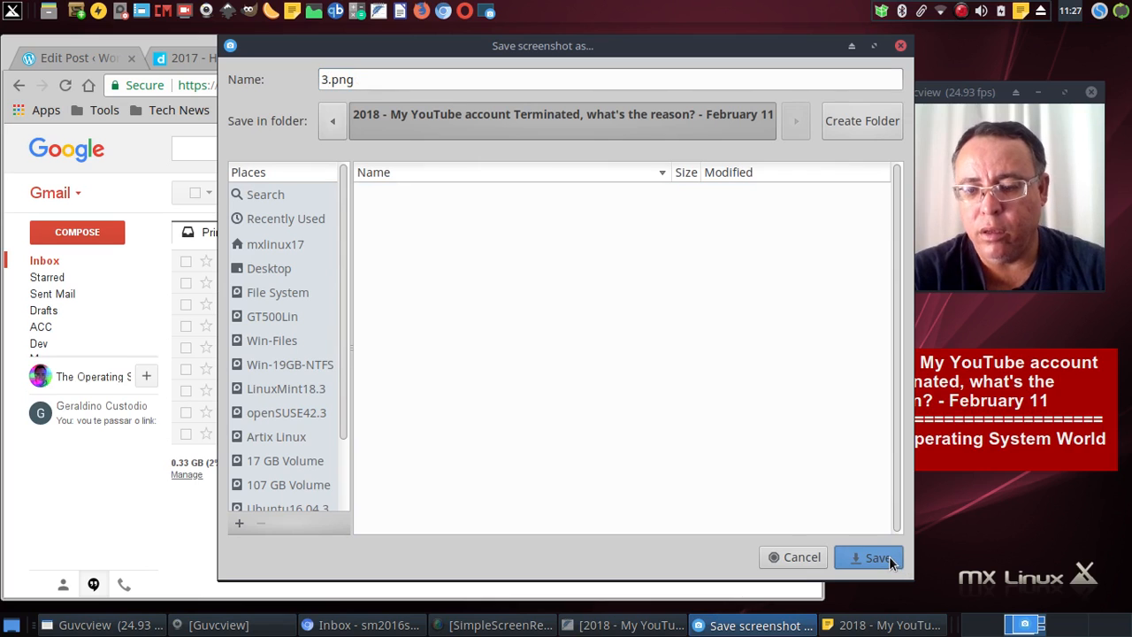
{"action": "left_click", "coordinate": [876, 557]}
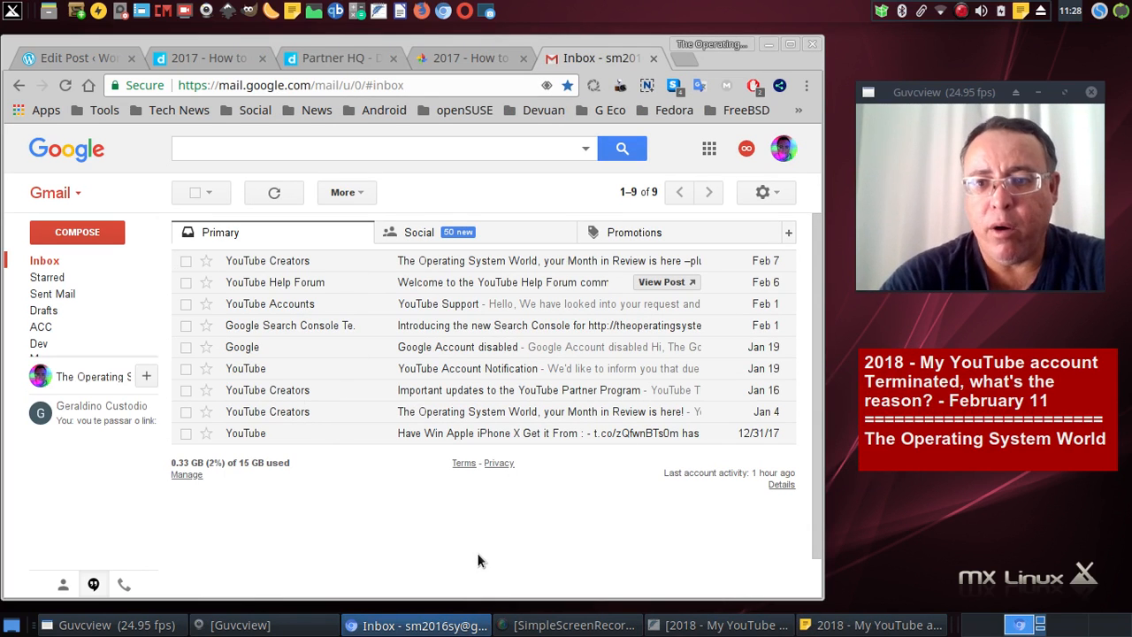
{"action": "mouse_move", "coordinate": [782, 149]}
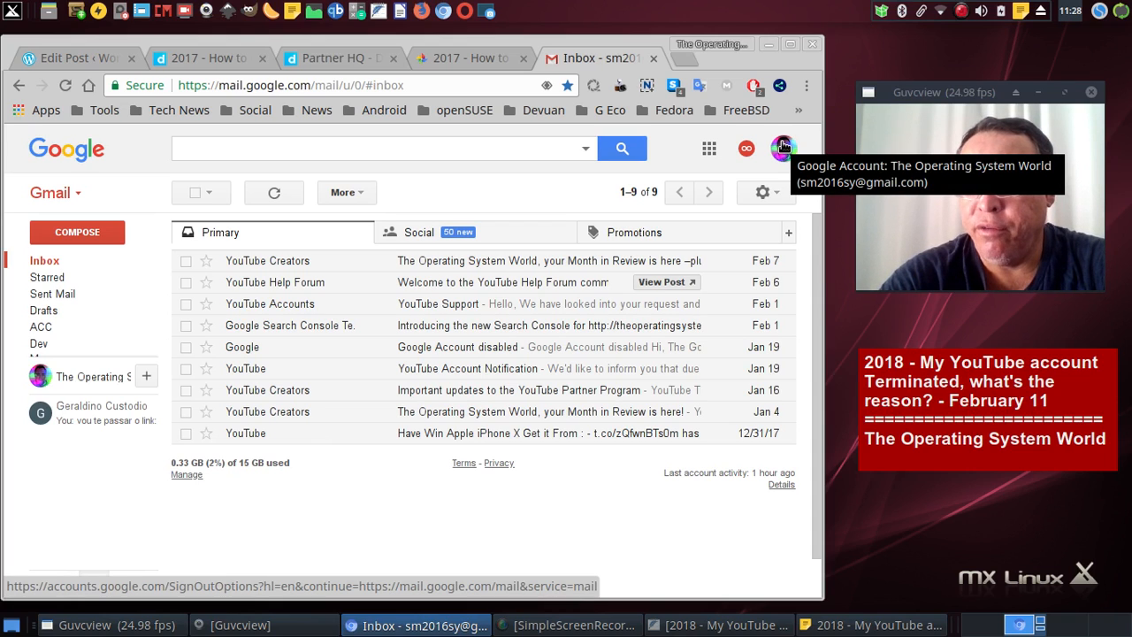
{"action": "mouse_move", "coordinate": [298, 326]}
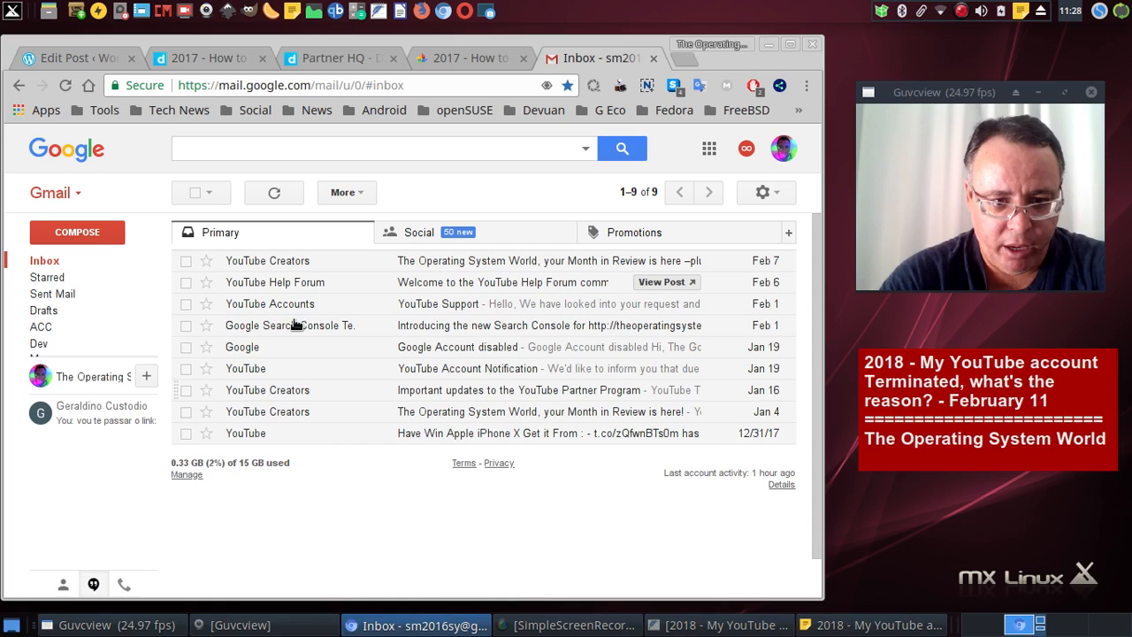
{"action": "mouse_move", "coordinate": [318, 457]}
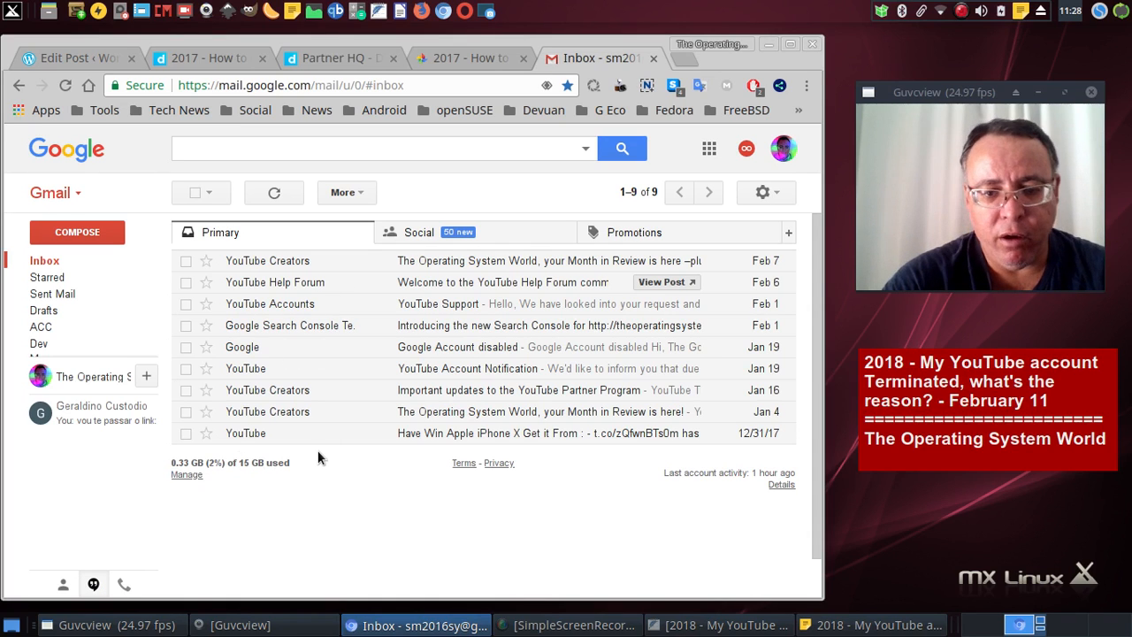
{"action": "mouse_move", "coordinate": [273, 478]}
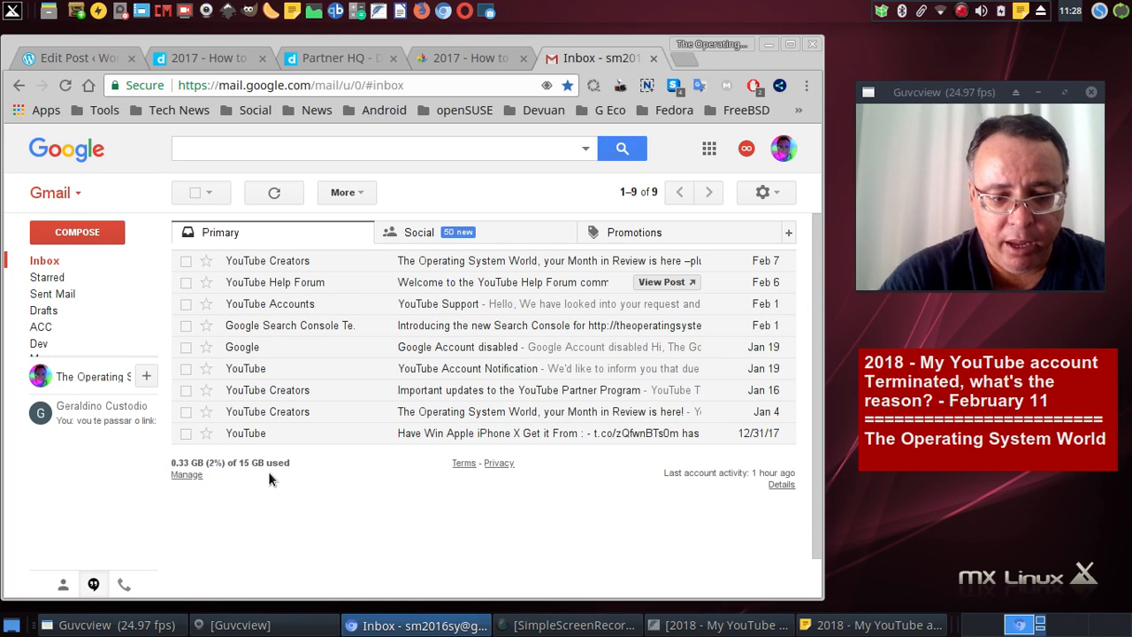
{"action": "mouse_move", "coordinate": [297, 437]}
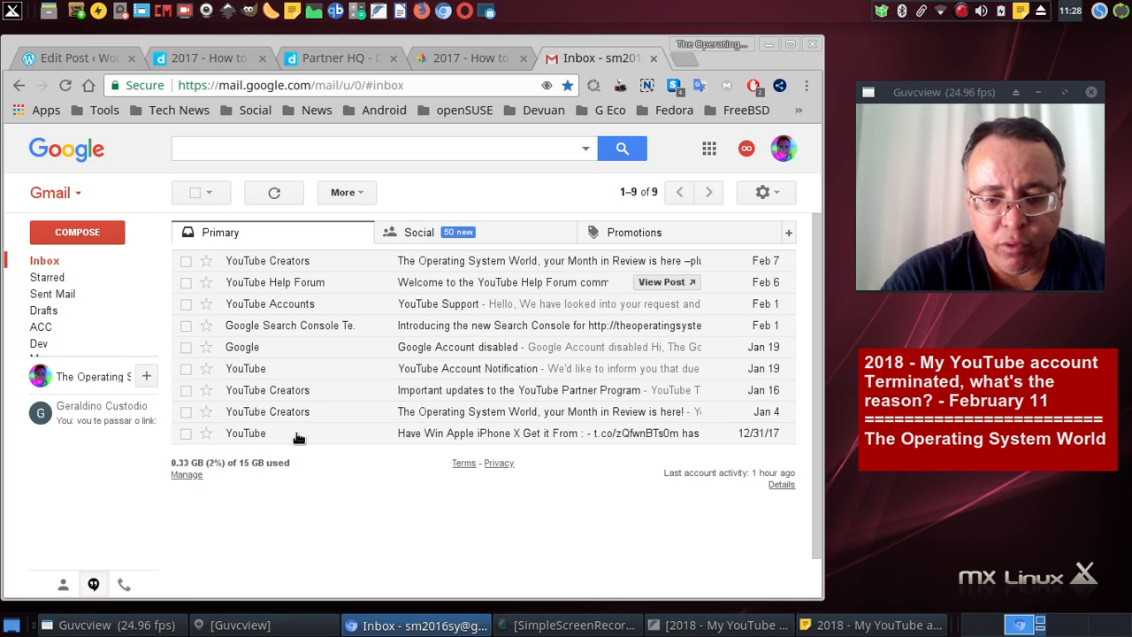
{"action": "mouse_move", "coordinate": [246, 439]}
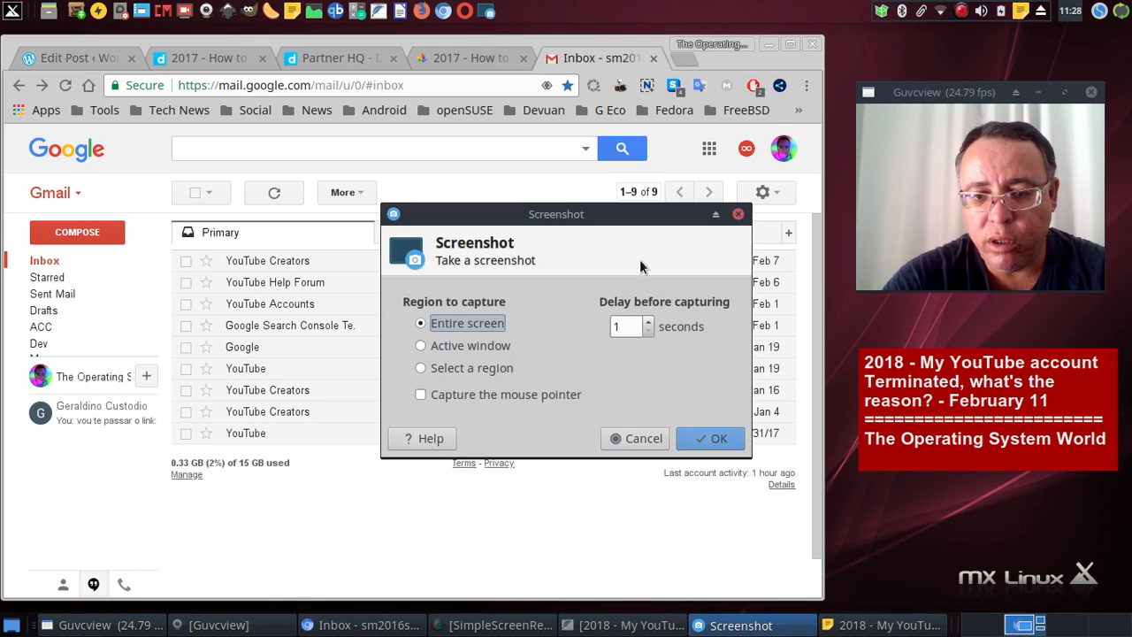
{"action": "mouse_move", "coordinate": [668, 345]}
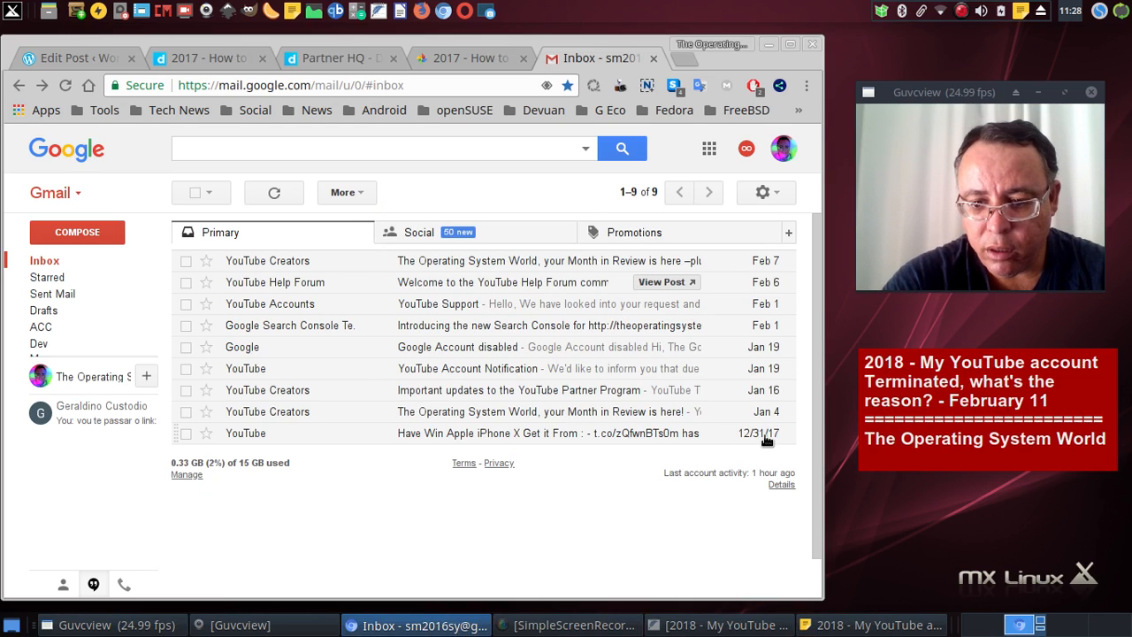
{"action": "mouse_move", "coordinate": [766, 439]}
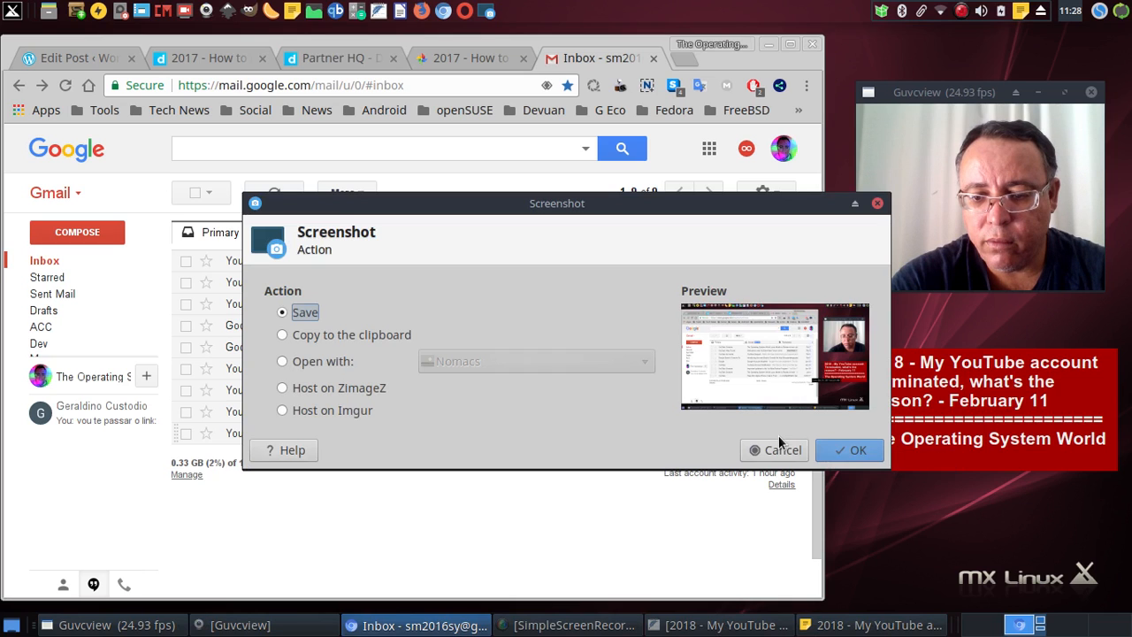
Save the new inbox capture as 4.png alongside 3.png and dismiss the dialog.
{"action": "left_click", "coordinate": [850, 449]}
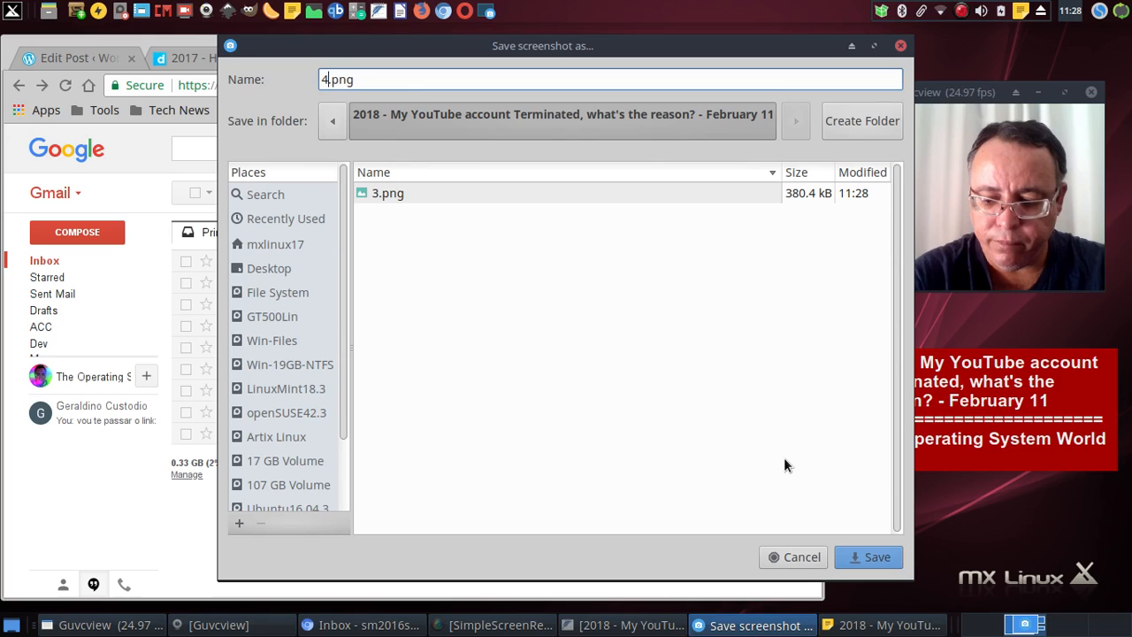
{"action": "left_click", "coordinate": [867, 555]}
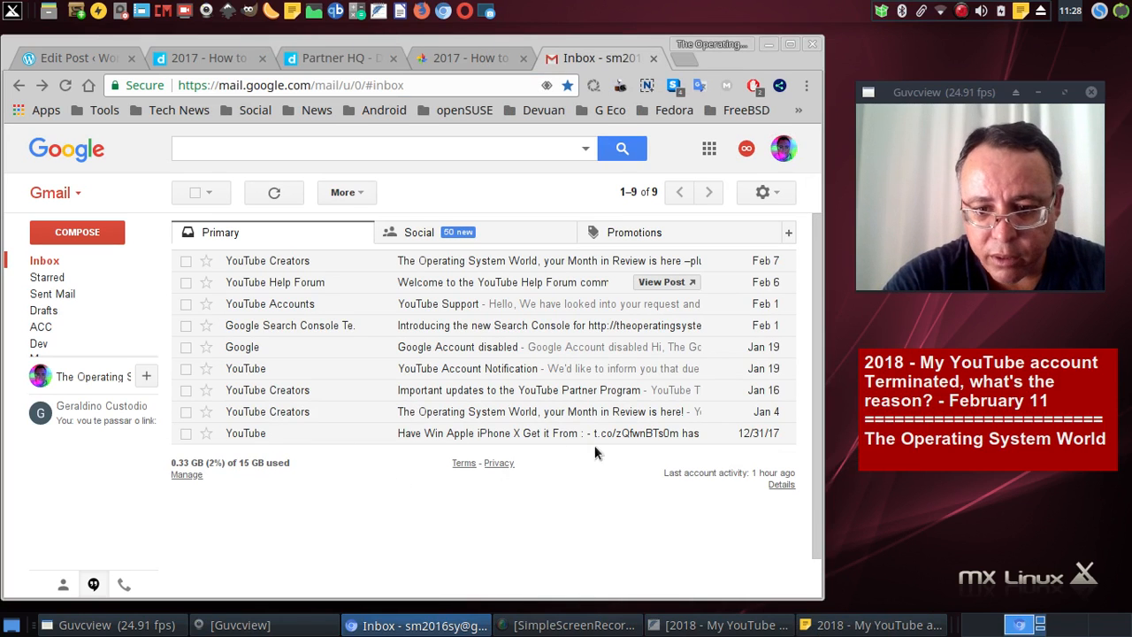
{"action": "mouse_move", "coordinate": [441, 552]}
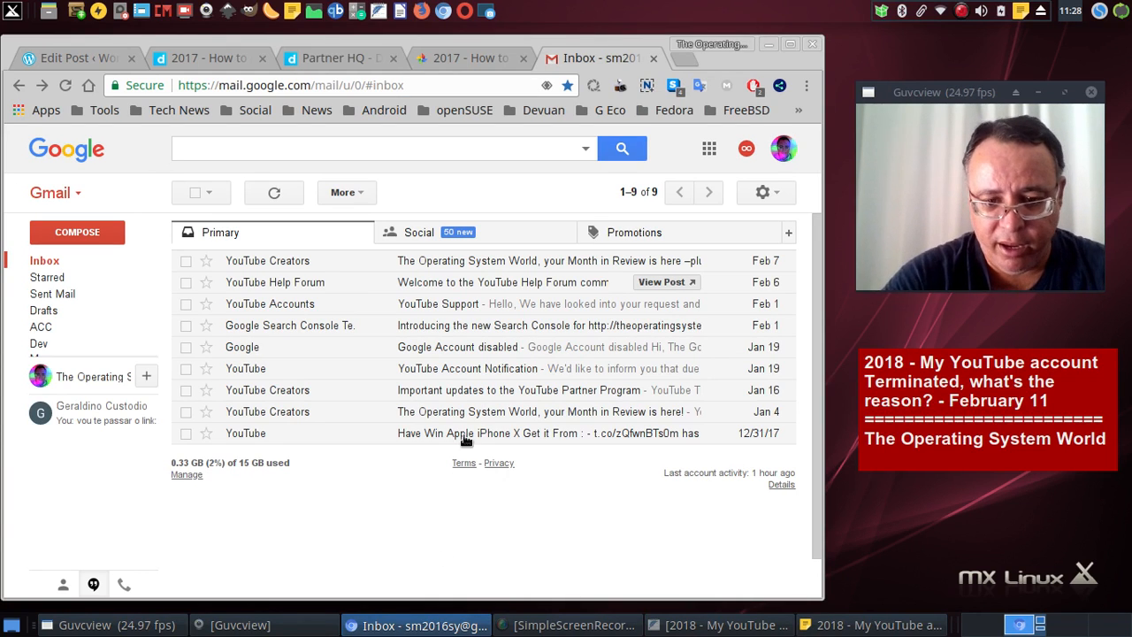
{"action": "mouse_move", "coordinate": [198, 382]}
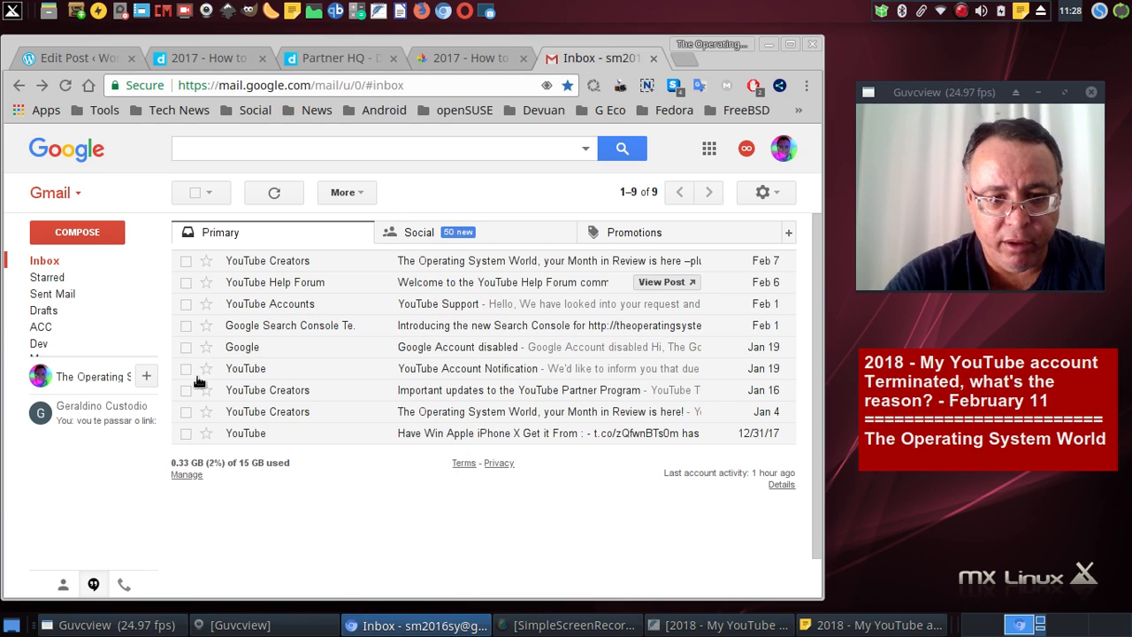
{"action": "mouse_move", "coordinate": [396, 503]}
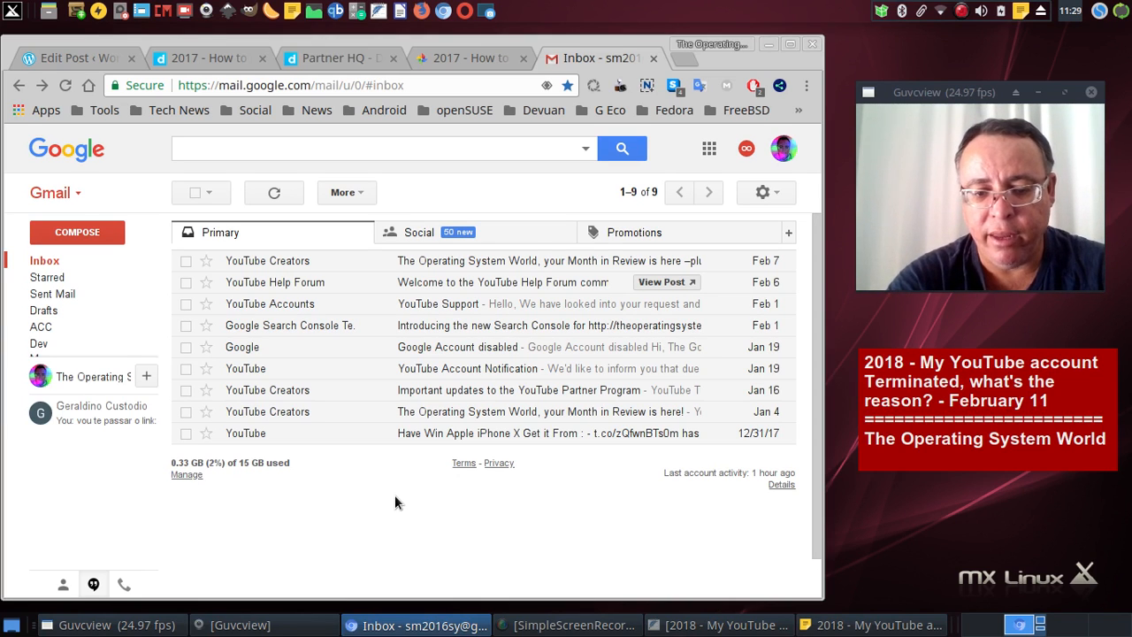
{"action": "mouse_move", "coordinate": [406, 458]}
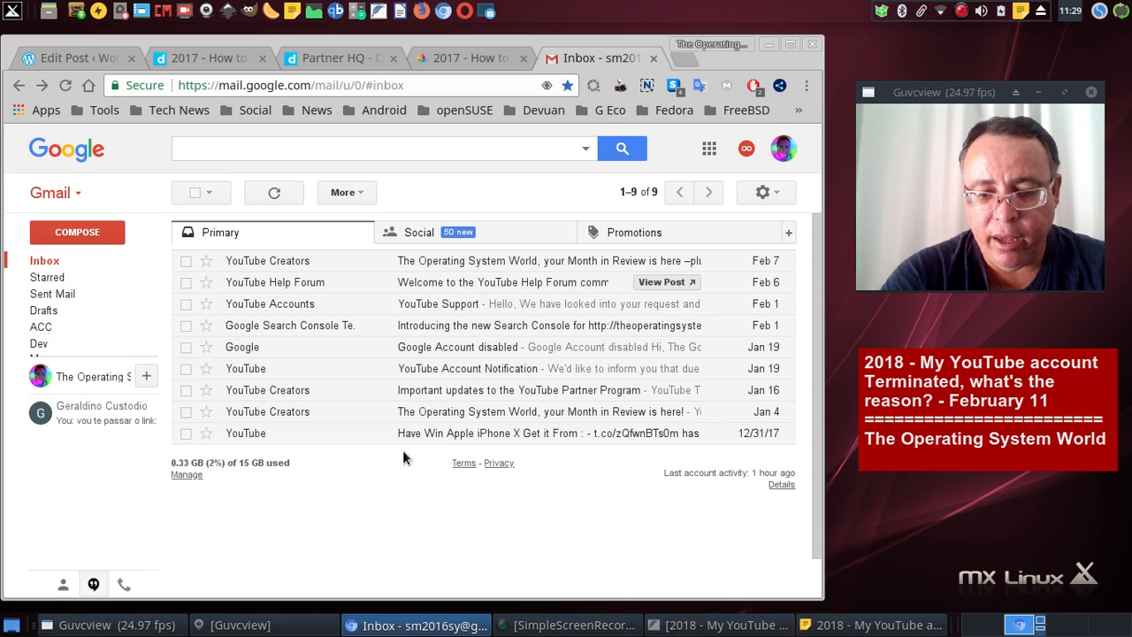
{"action": "mouse_move", "coordinate": [458, 439]}
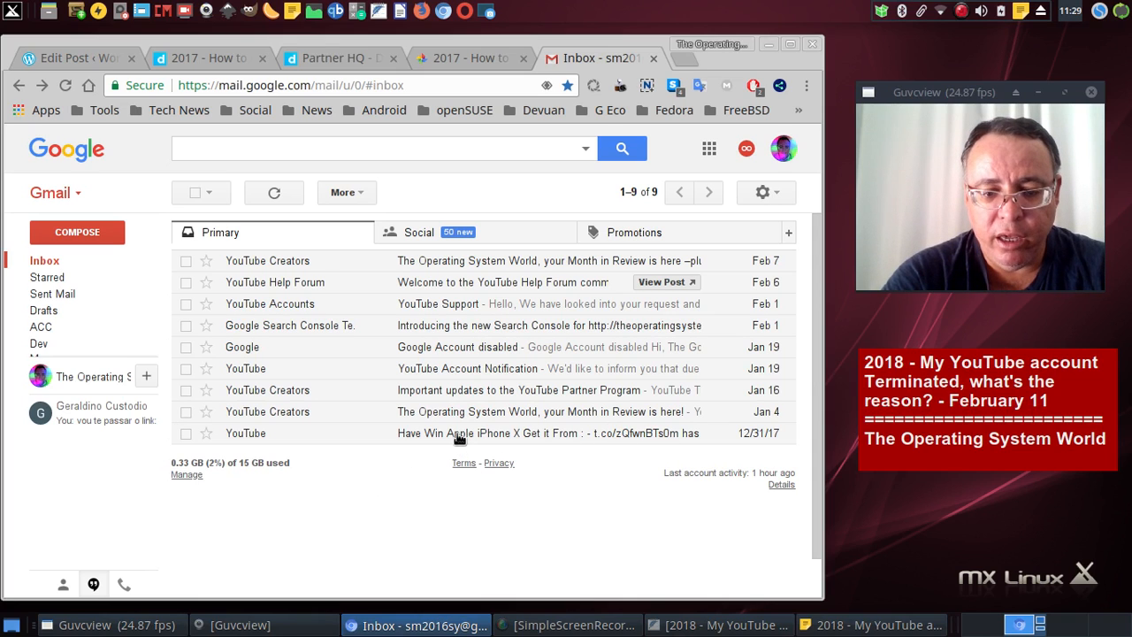
Open the December 31 YouTube moderator email and save full-screen captures of it.
{"action": "left_click", "coordinate": [548, 431]}
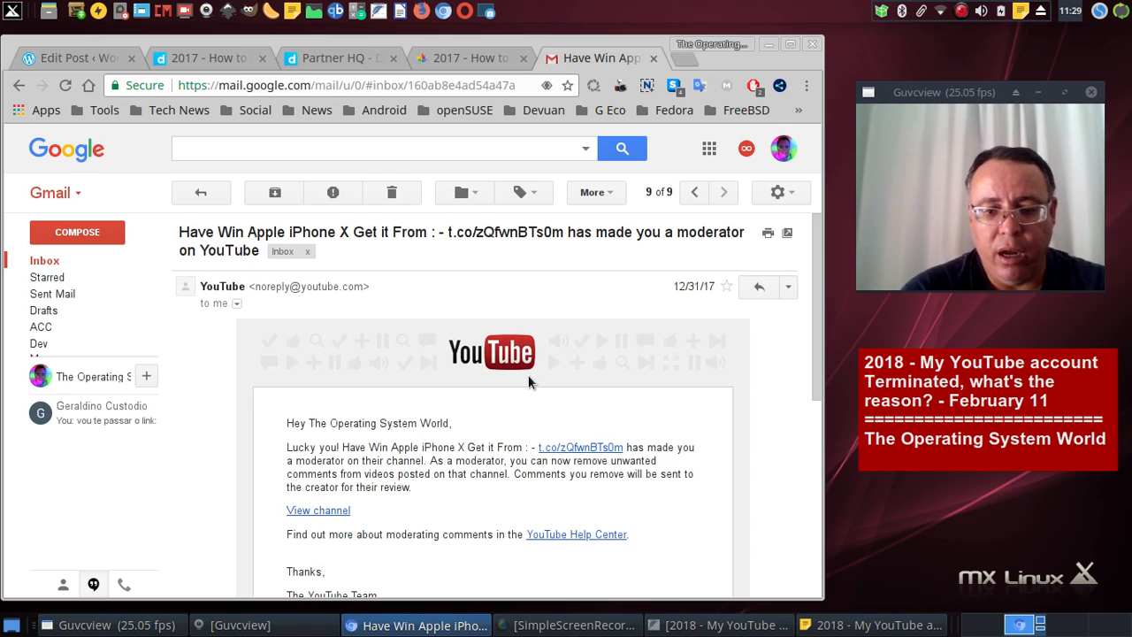
{"action": "mouse_move", "coordinate": [708, 276]}
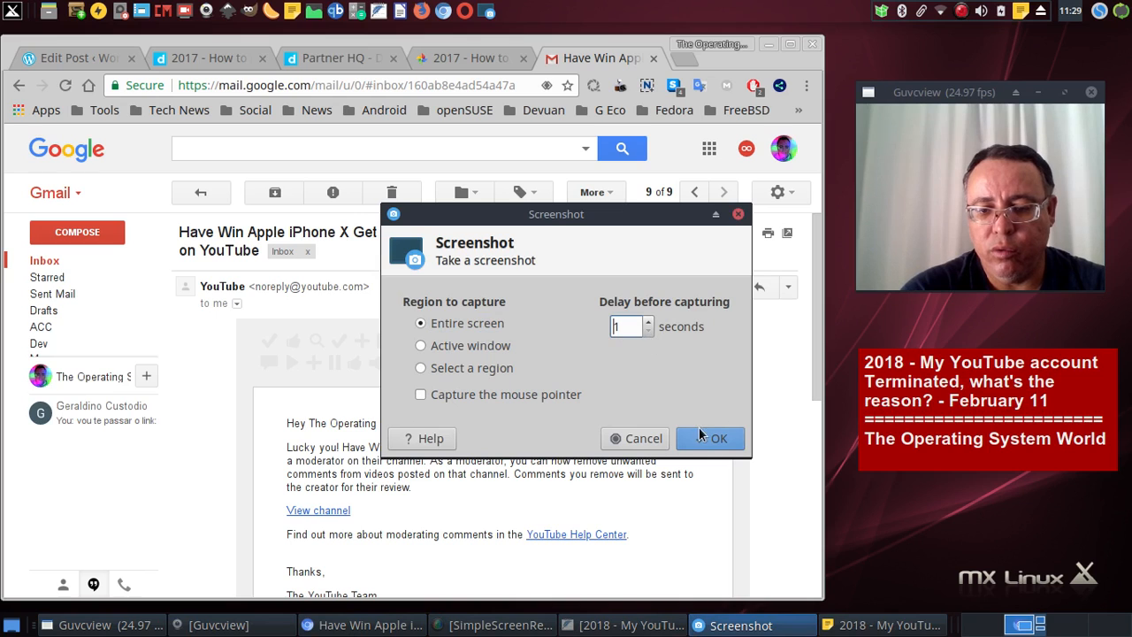
{"action": "left_click", "coordinate": [711, 439]}
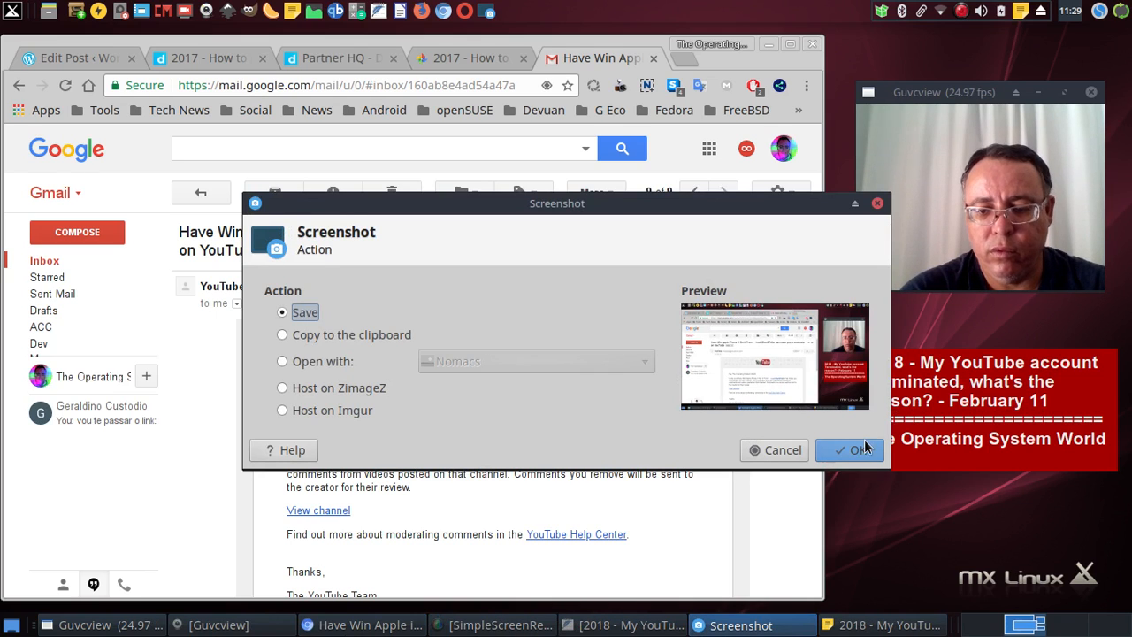
{"action": "left_click", "coordinate": [850, 451]}
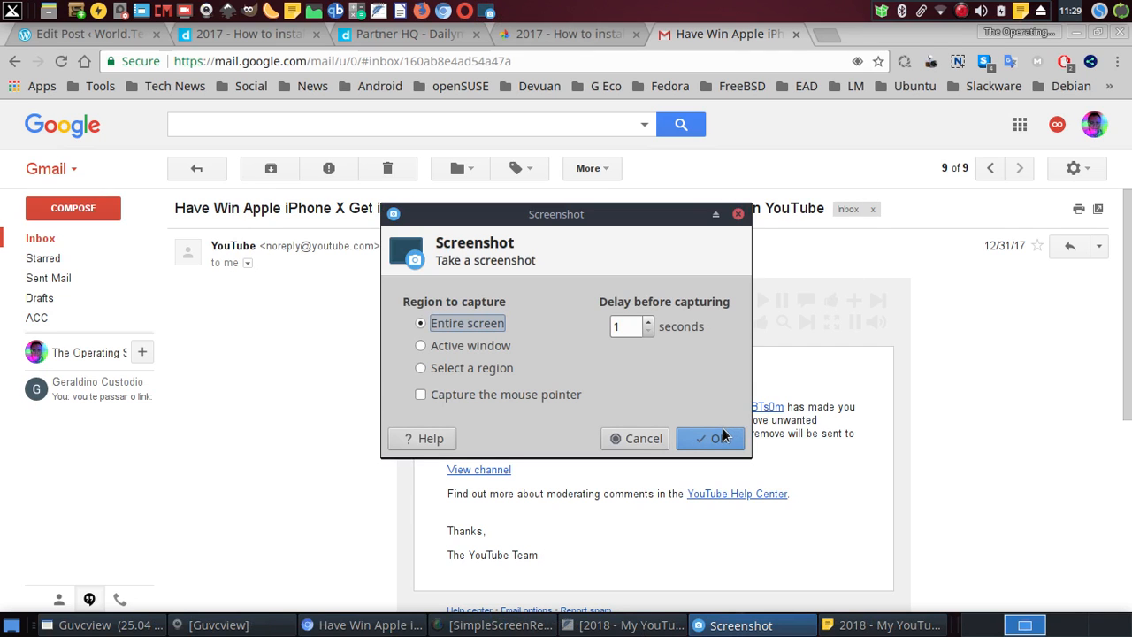
{"action": "left_click", "coordinate": [711, 439]}
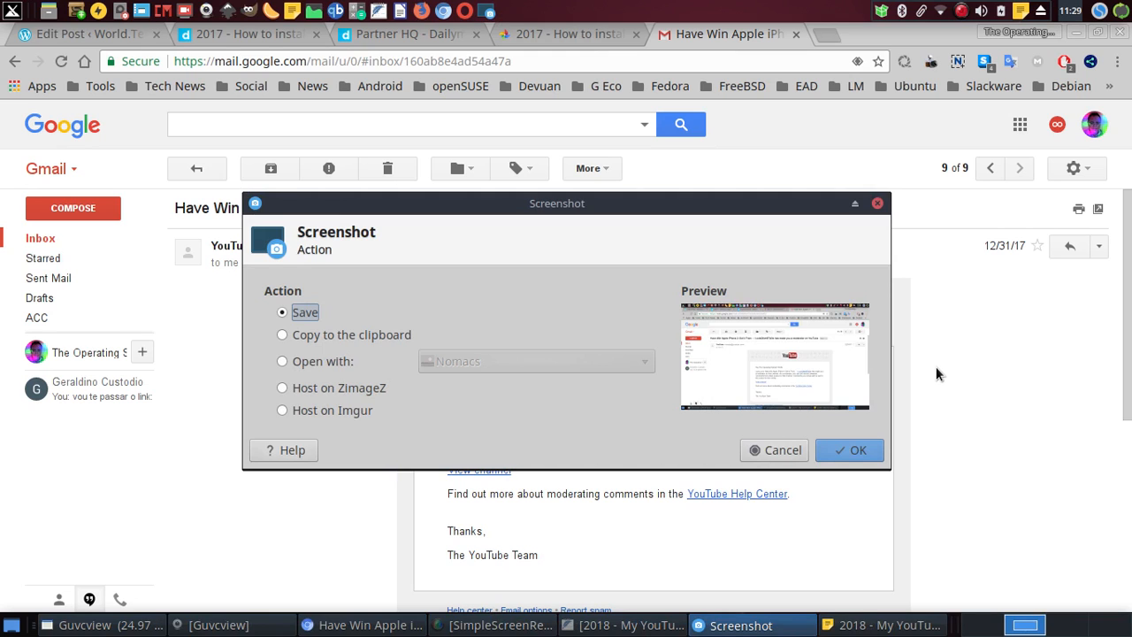
{"action": "left_click", "coordinate": [849, 451]}
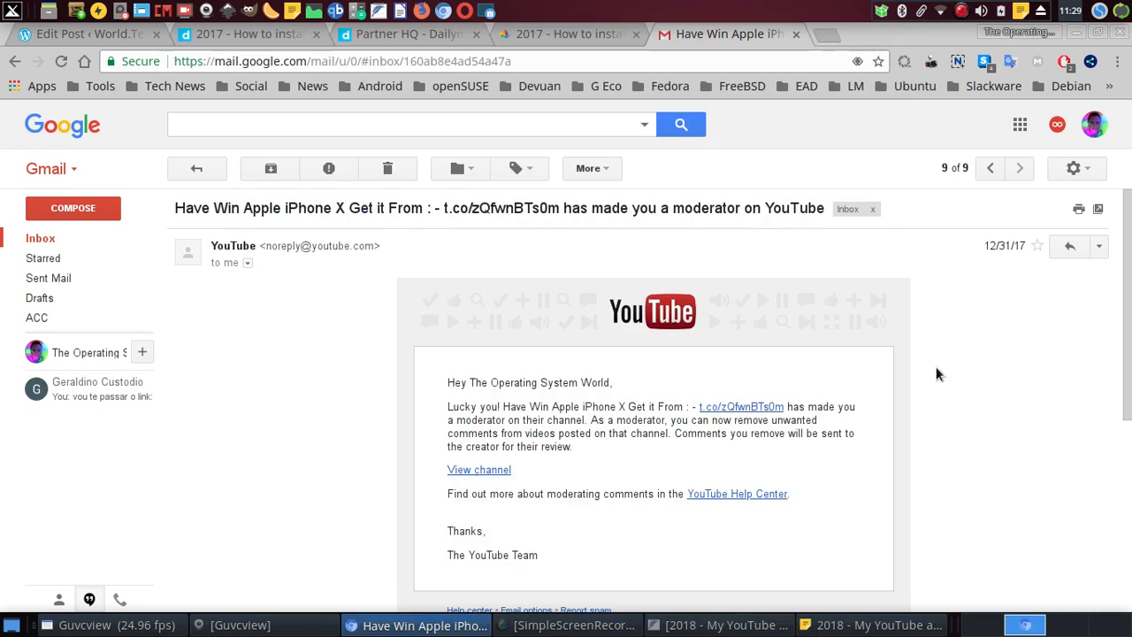
{"action": "mouse_move", "coordinate": [391, 352]}
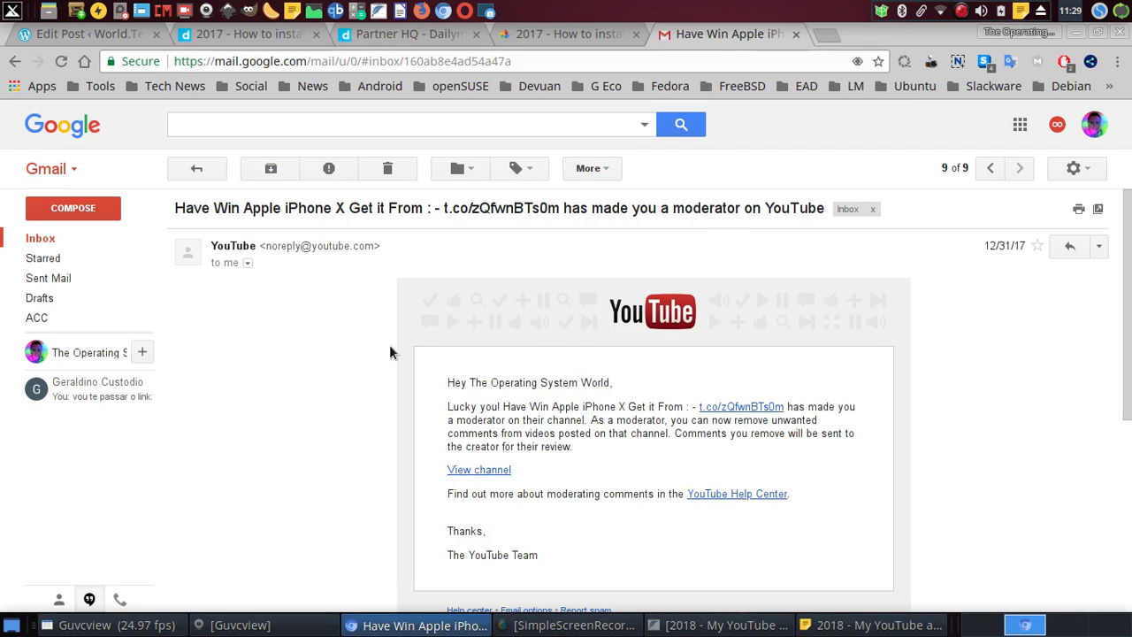
{"action": "mouse_move", "coordinate": [274, 283]}
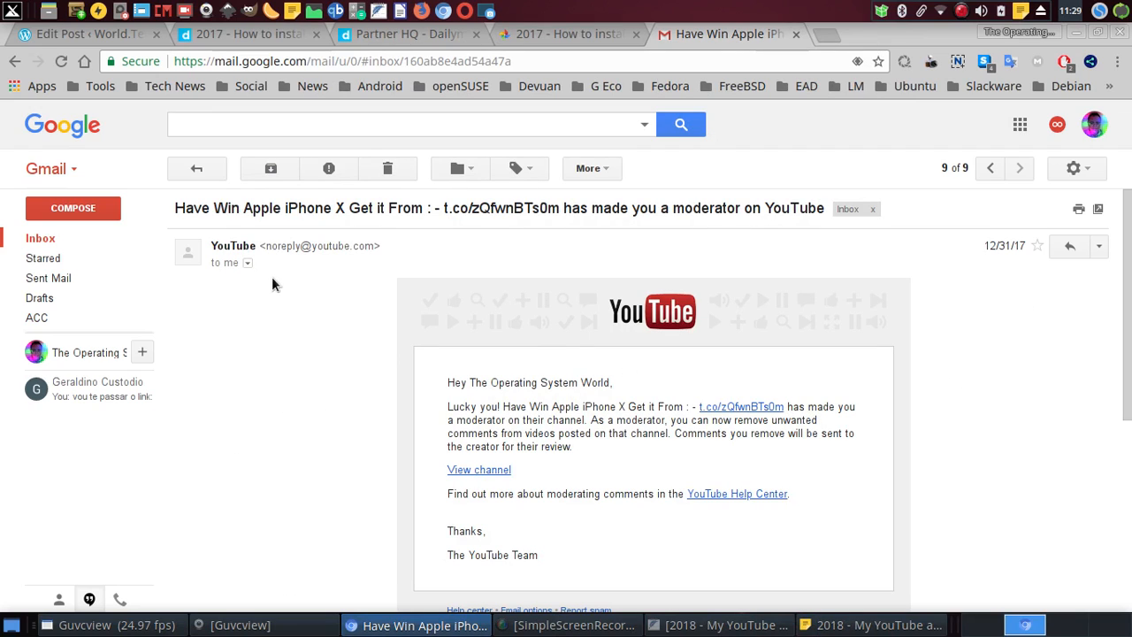
{"action": "mouse_move", "coordinate": [354, 259]}
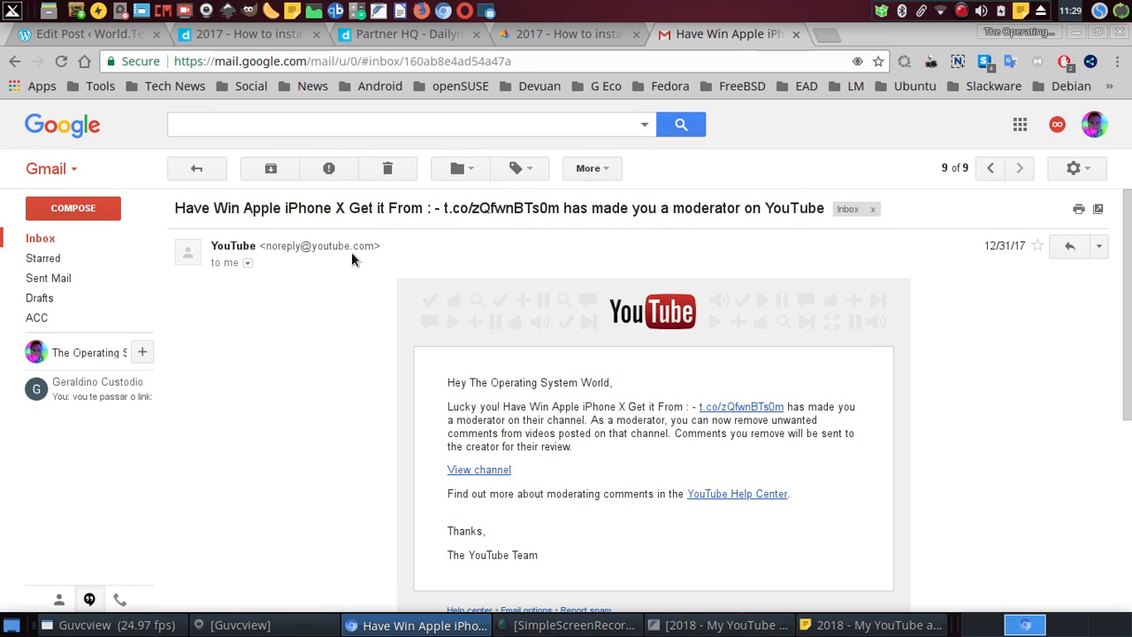
{"action": "mouse_move", "coordinate": [292, 383]}
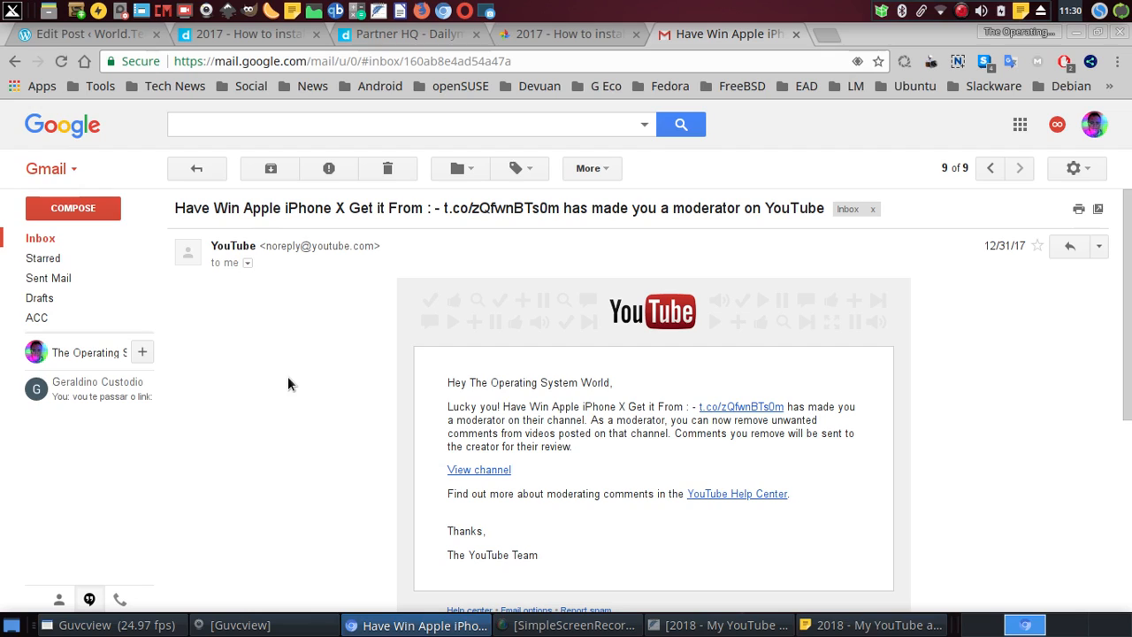
{"action": "mouse_move", "coordinate": [326, 257]}
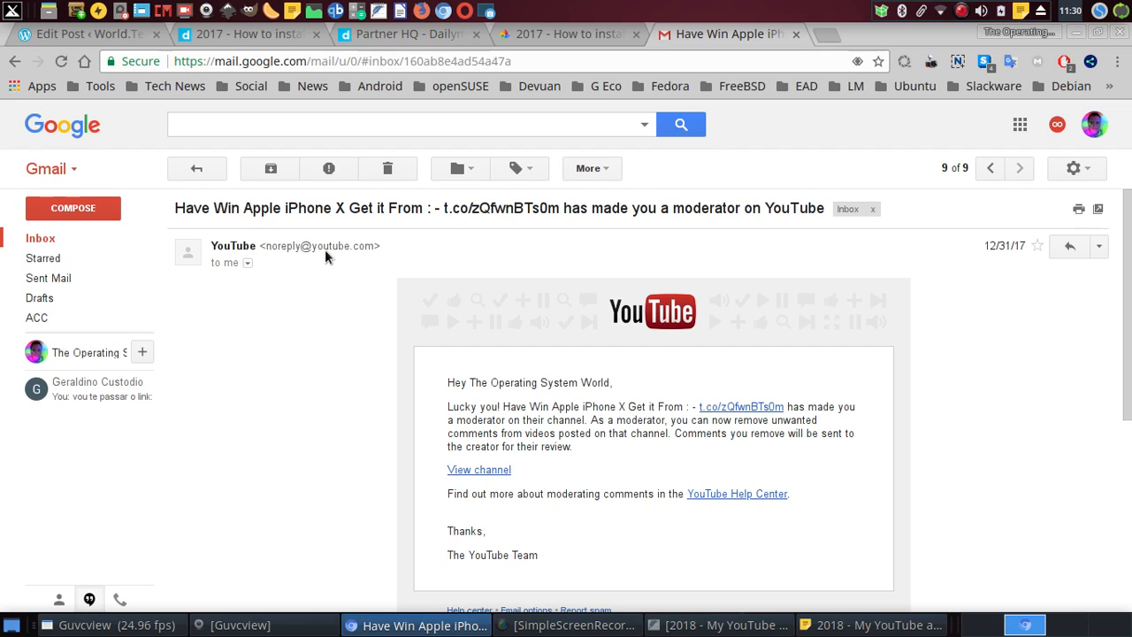
{"action": "mouse_move", "coordinate": [368, 279]}
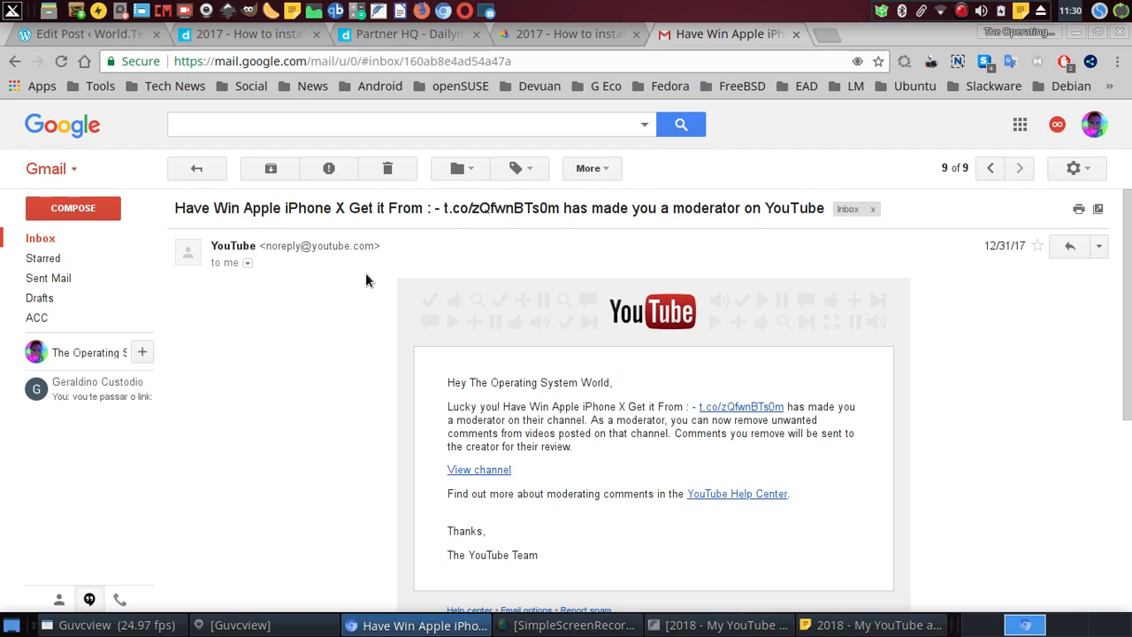
{"action": "mouse_move", "coordinate": [876, 242]}
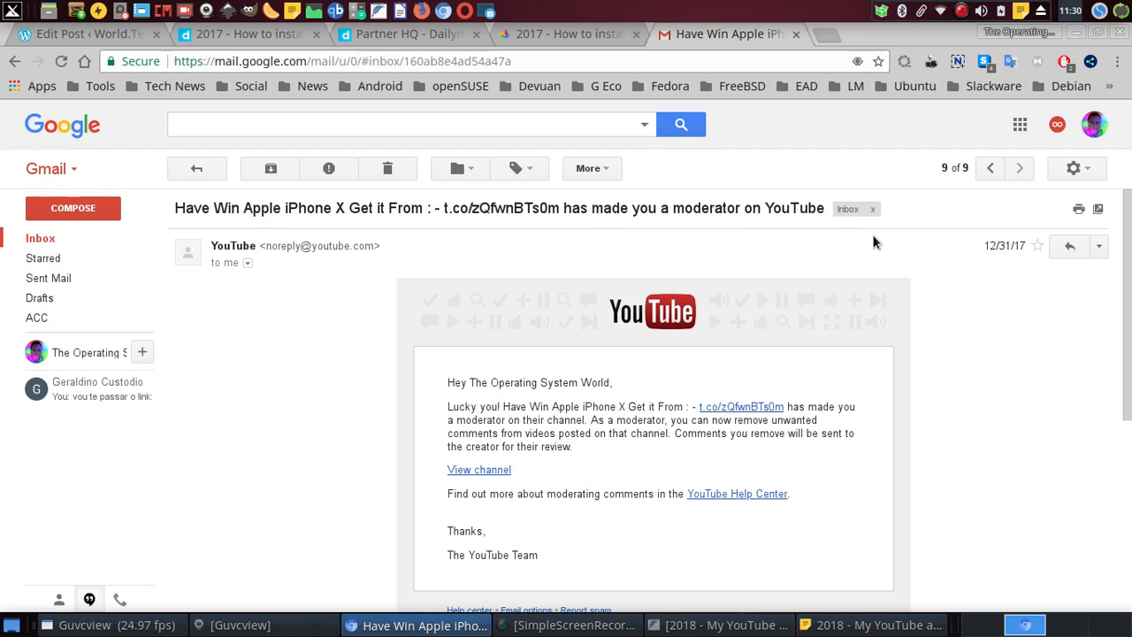
{"action": "mouse_move", "coordinate": [888, 228]}
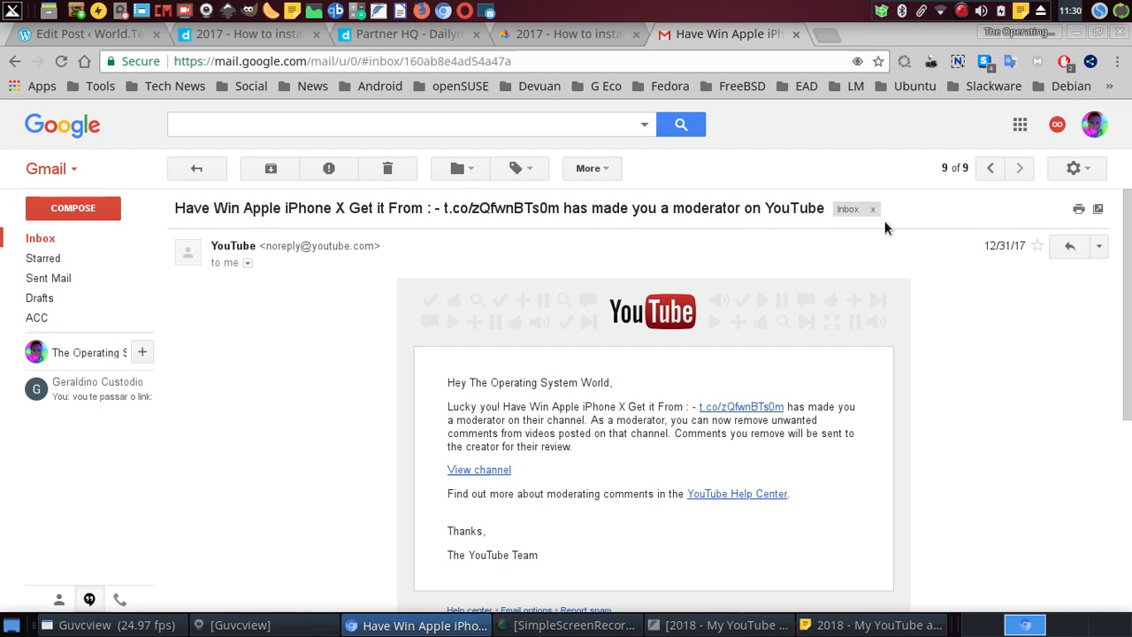
{"action": "mouse_move", "coordinate": [920, 269]}
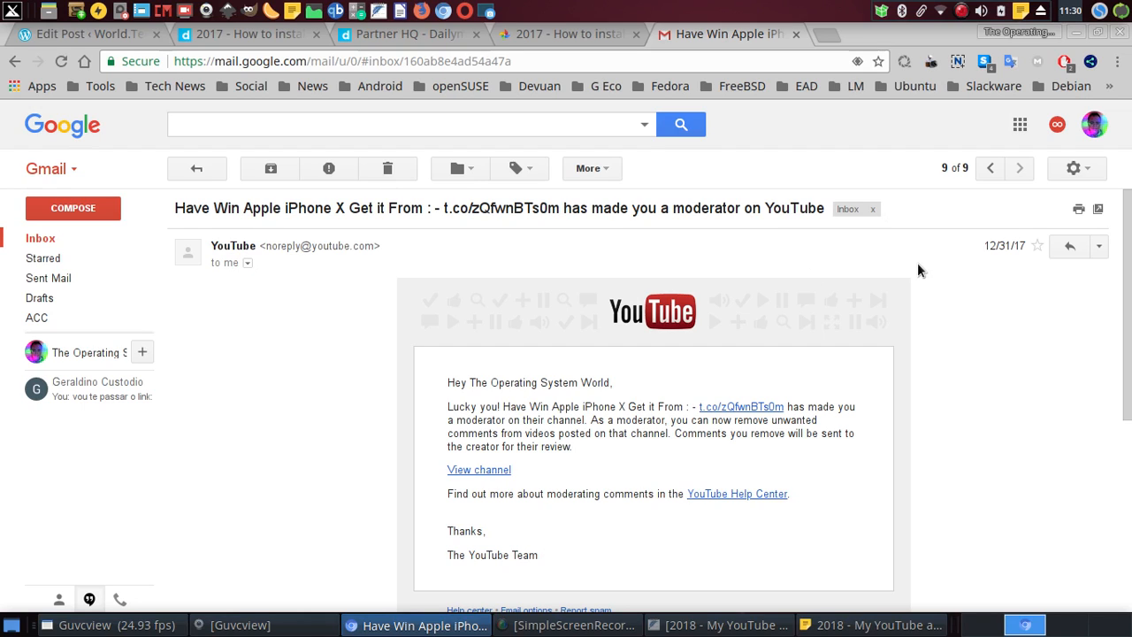
{"action": "mouse_move", "coordinate": [594, 382]}
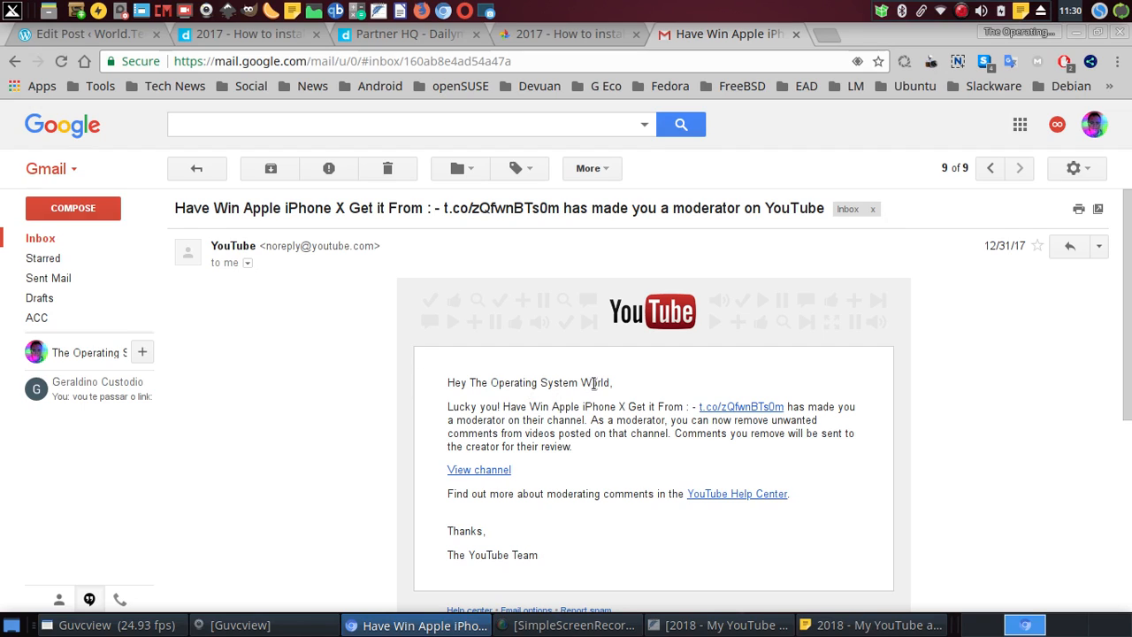
{"action": "mouse_move", "coordinate": [303, 464]}
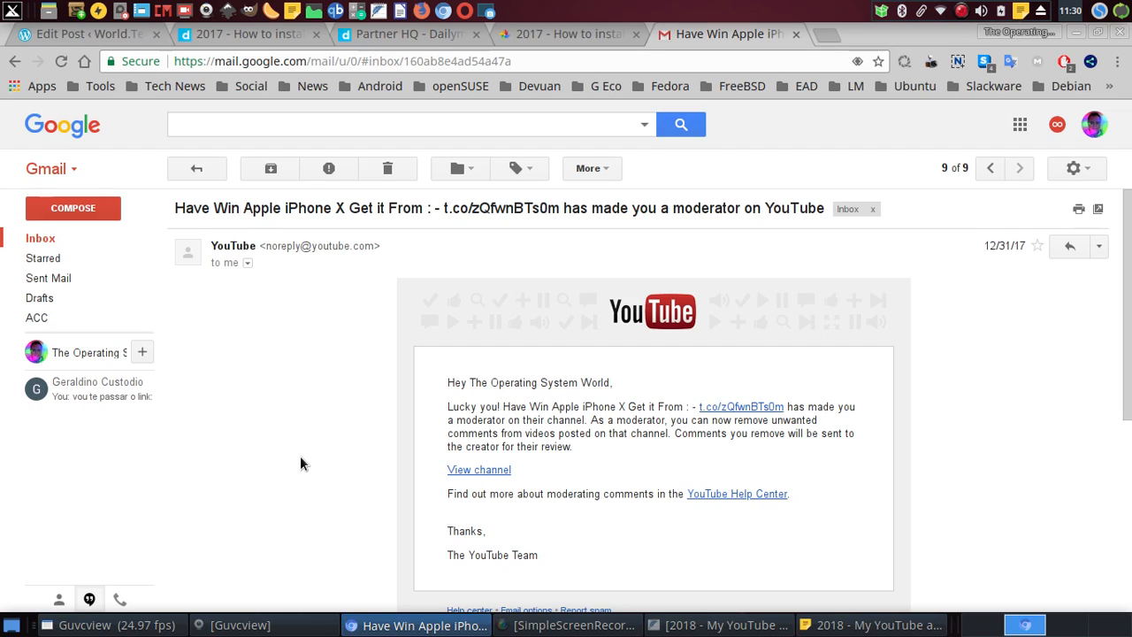
{"action": "mouse_move", "coordinate": [729, 414]}
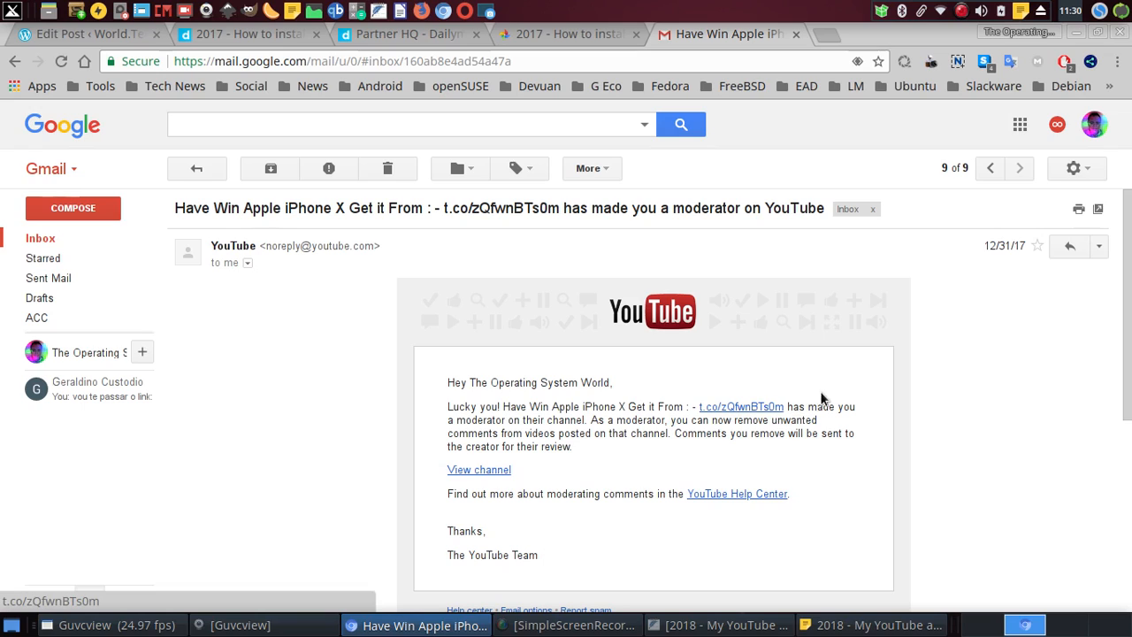
{"action": "mouse_move", "coordinate": [254, 527]}
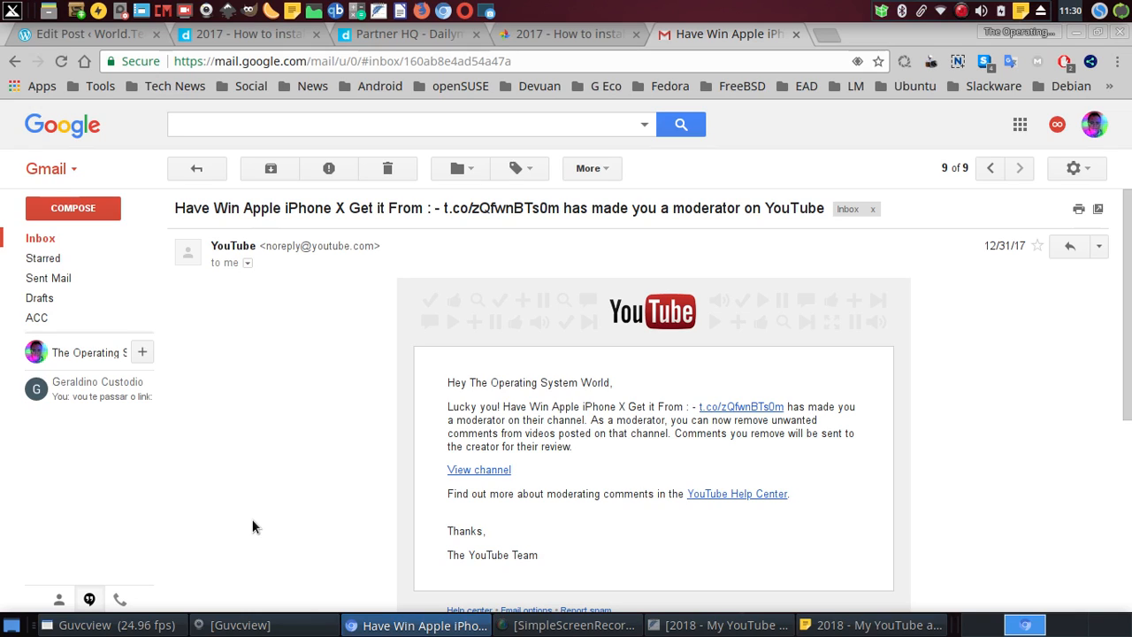
{"action": "mouse_move", "coordinate": [477, 471]}
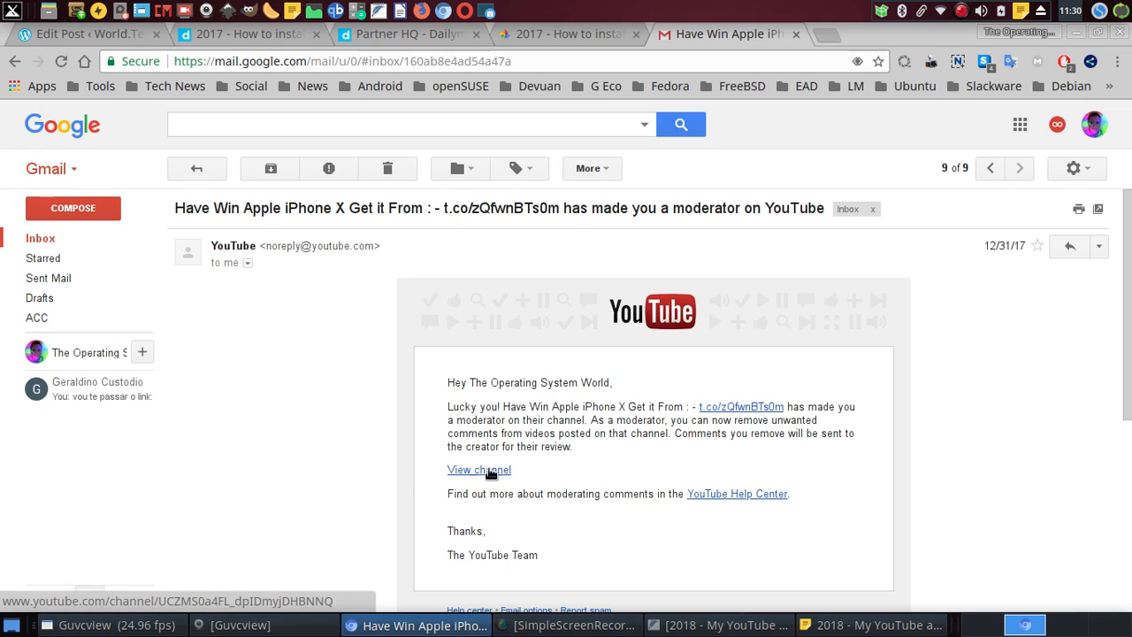
{"action": "mouse_move", "coordinate": [416, 506]}
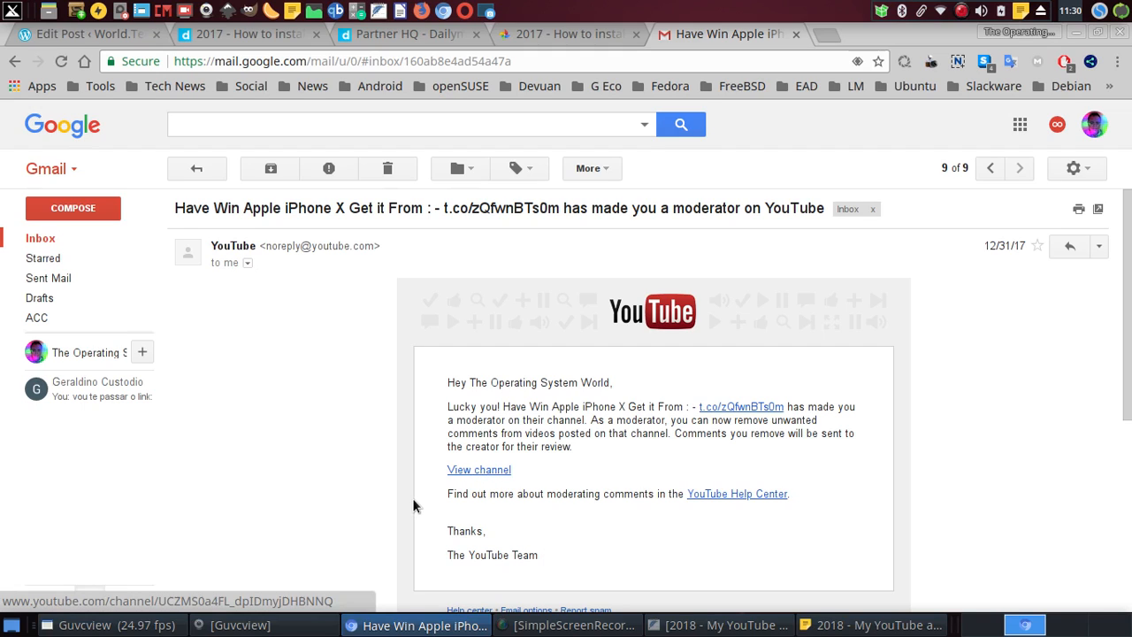
{"action": "mouse_move", "coordinate": [488, 470]}
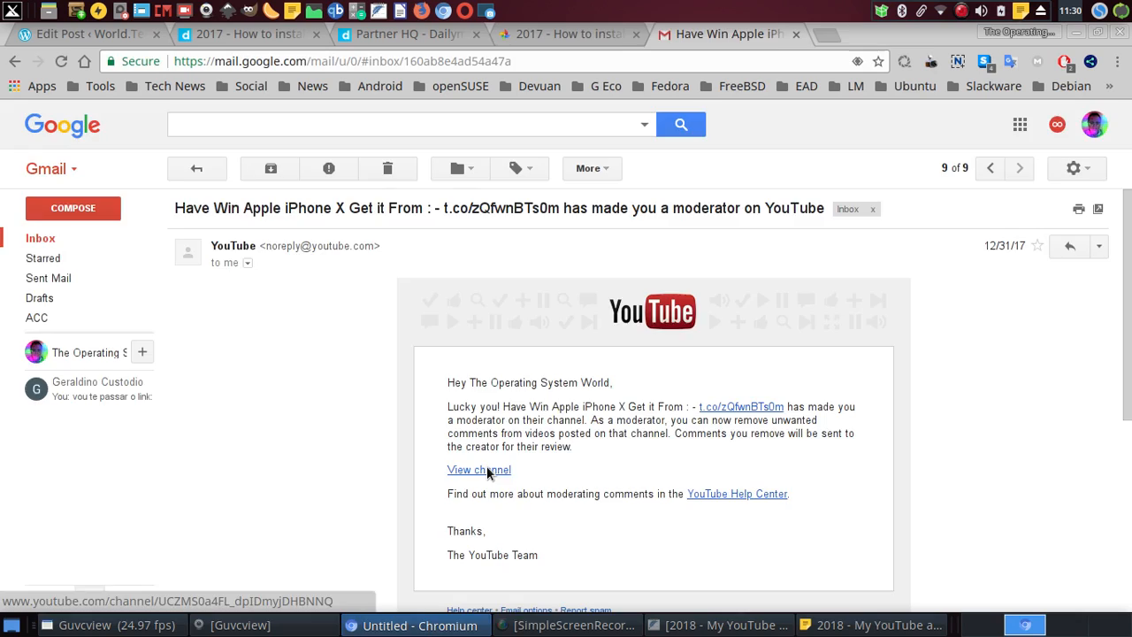
Follow the email's View channel link to the nonexistent YouTube channel page.
{"action": "left_click", "coordinate": [477, 471]}
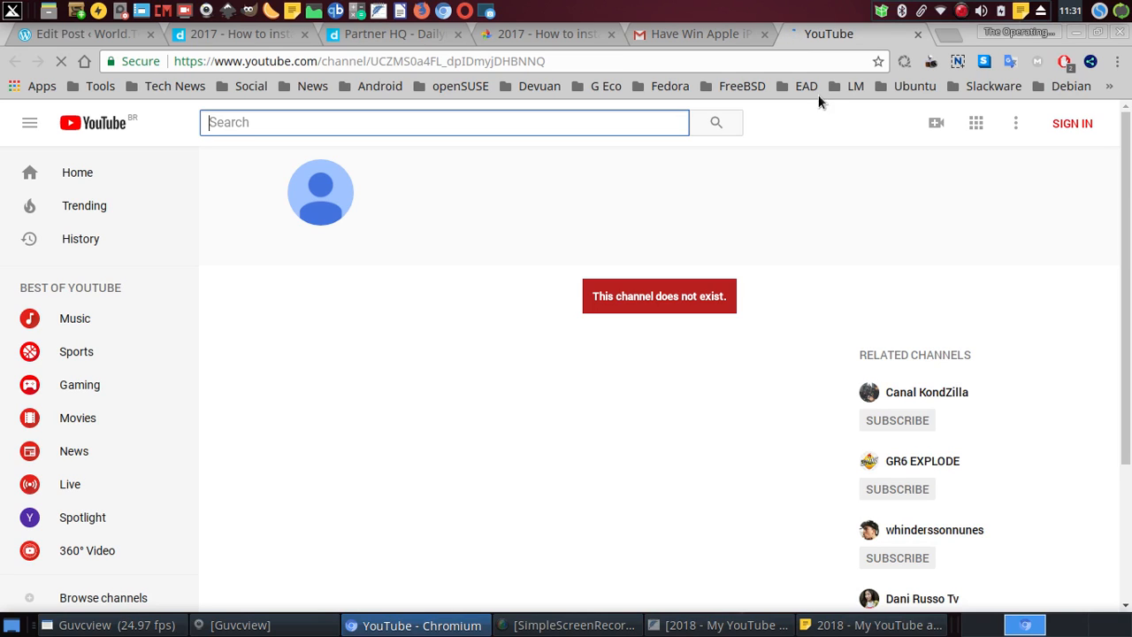
{"action": "mouse_move", "coordinate": [698, 34]}
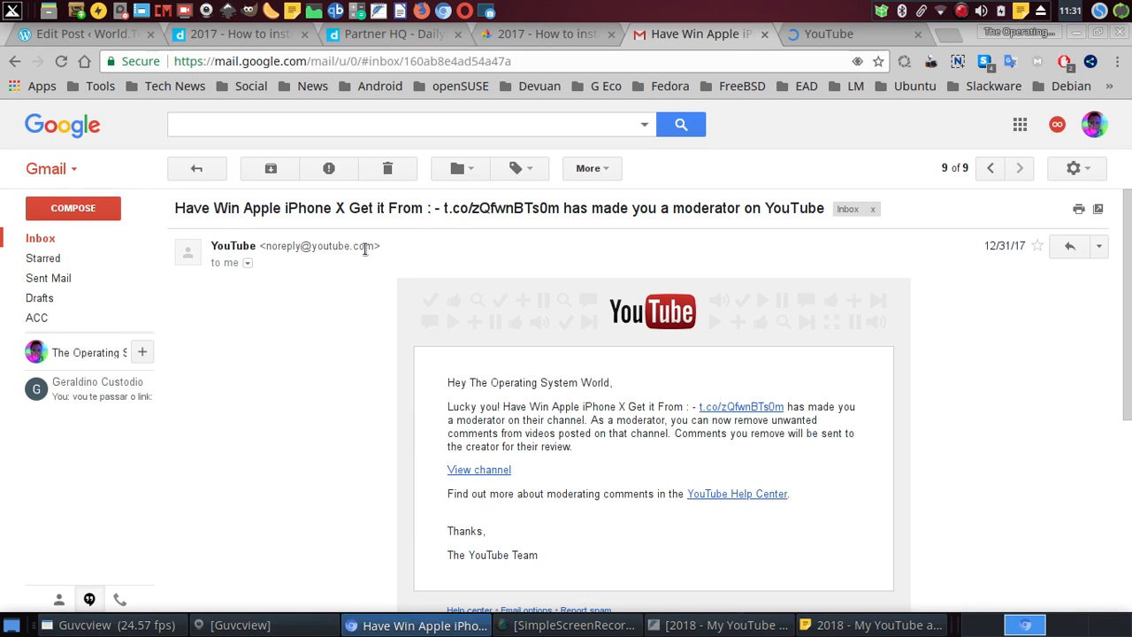
{"action": "mouse_move", "coordinate": [729, 414]}
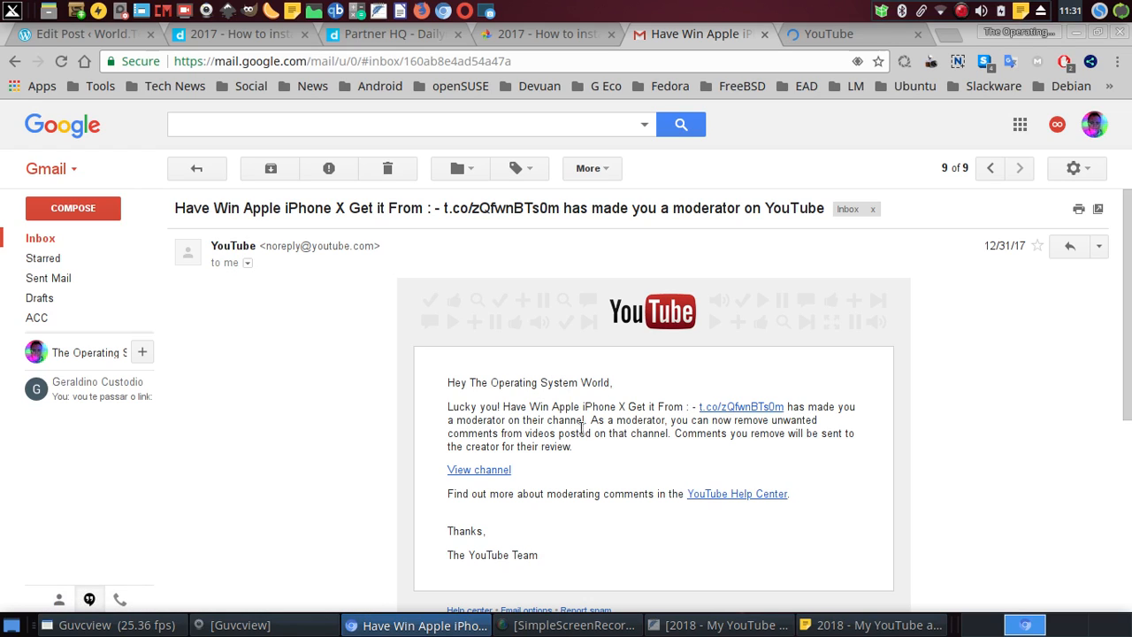
{"action": "mouse_move", "coordinate": [570, 468]}
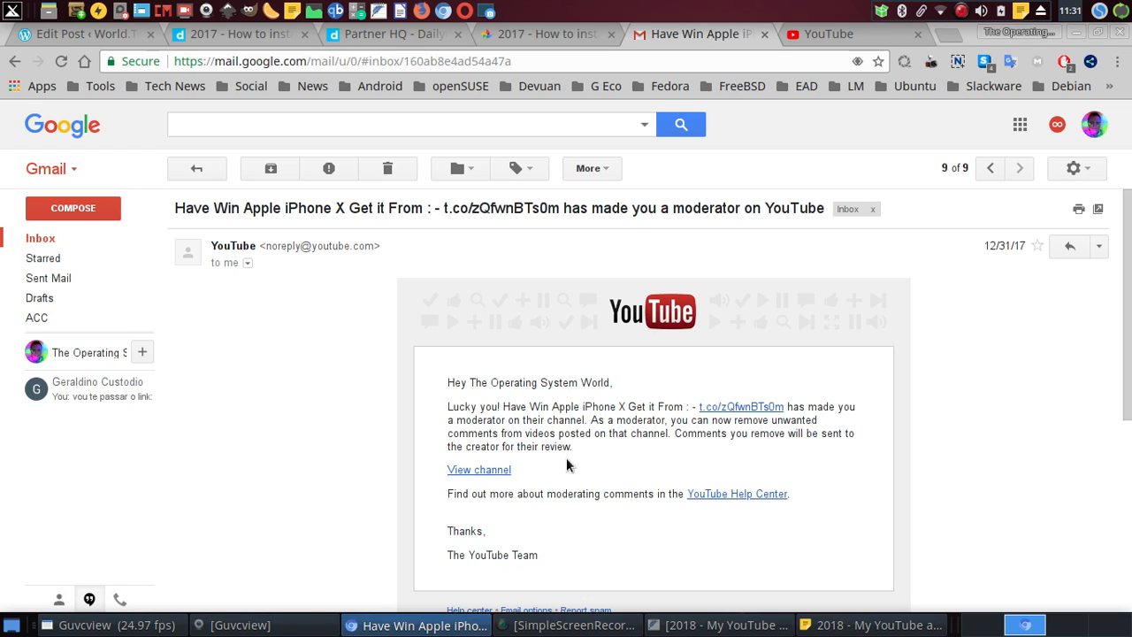
{"action": "mouse_move", "coordinate": [478, 471]}
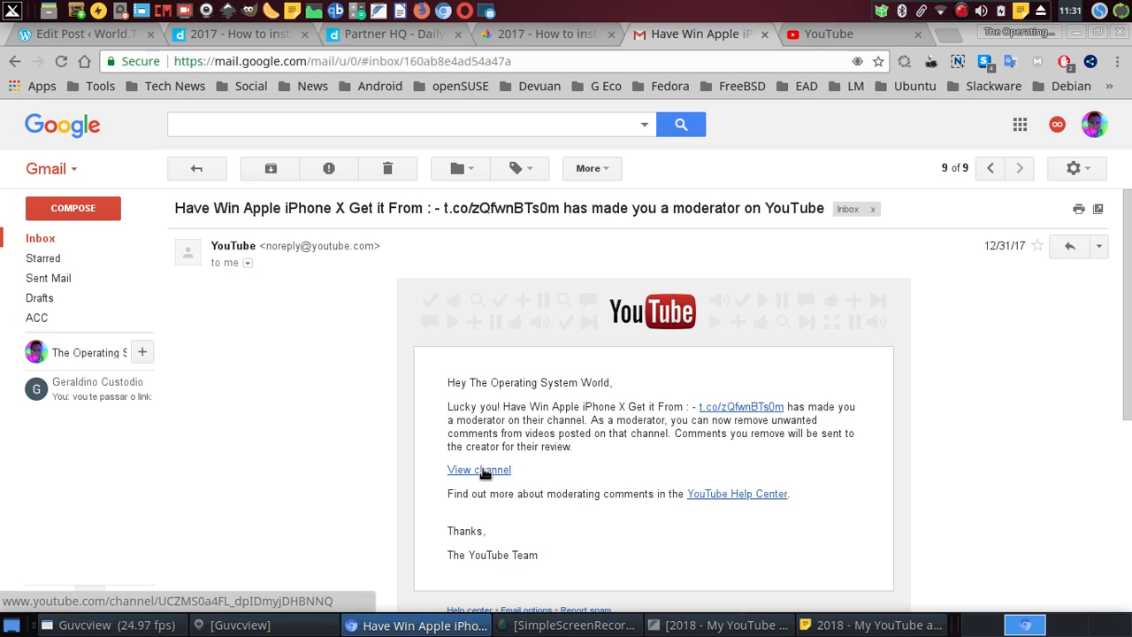
{"action": "mouse_move", "coordinate": [752, 406]}
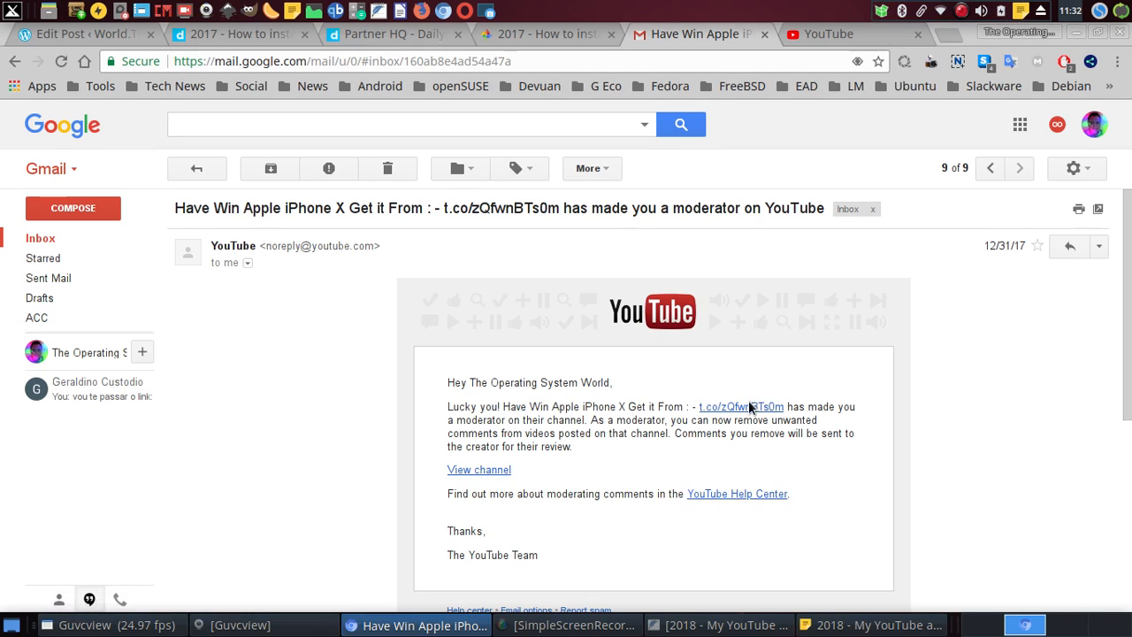
{"action": "mouse_move", "coordinate": [742, 407]}
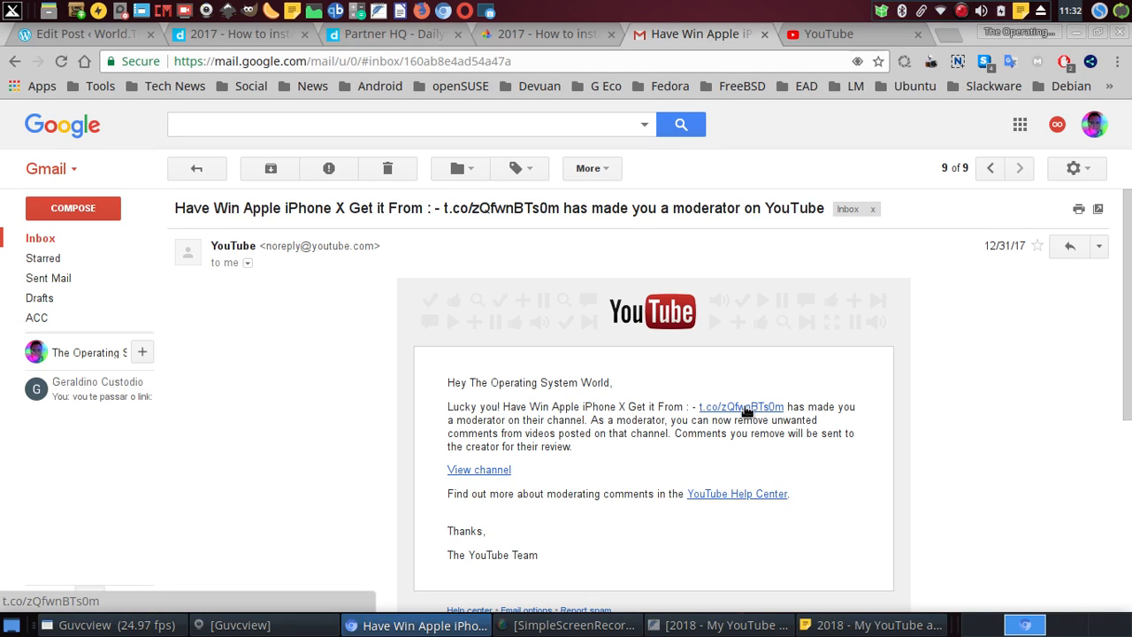
Follow the t.co/zQfwnBTs0m link in the email body to Twitter's unsafe-link warning.
{"action": "left_click", "coordinate": [741, 405]}
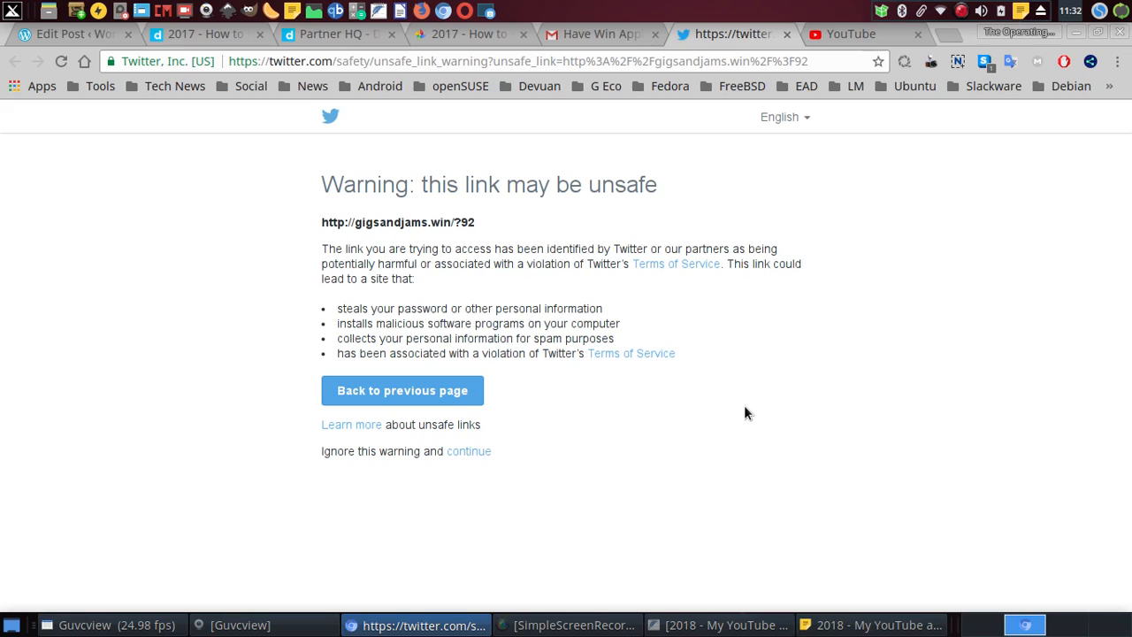
{"action": "mouse_move", "coordinate": [431, 396]}
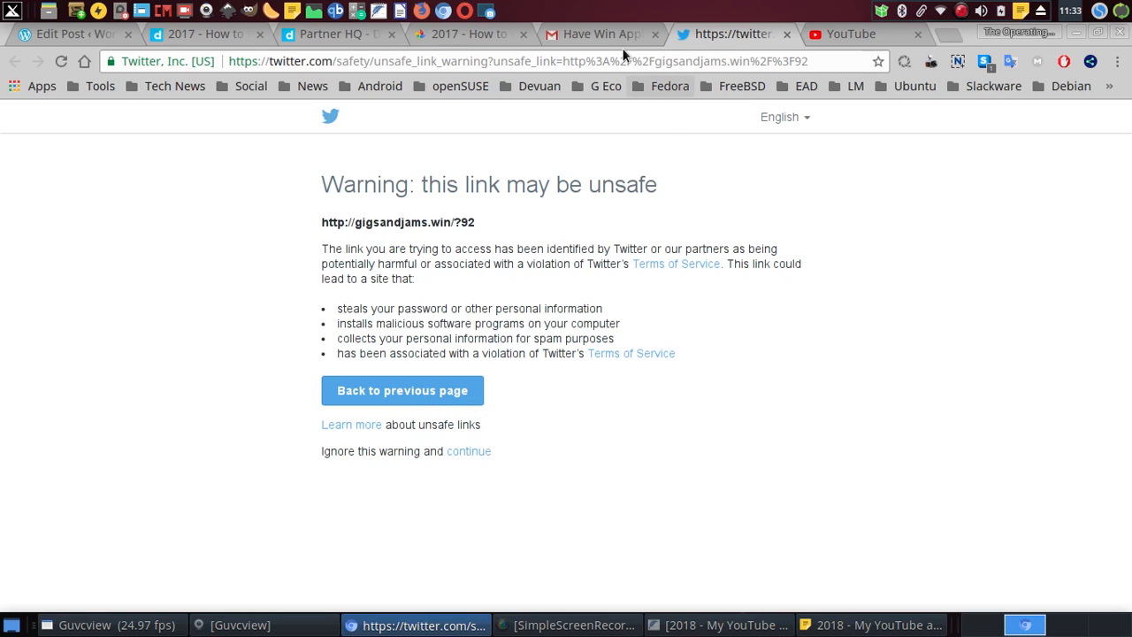
Return from the Twitter warning to the dead YouTube channel tab.
{"action": "left_click", "coordinate": [851, 33]}
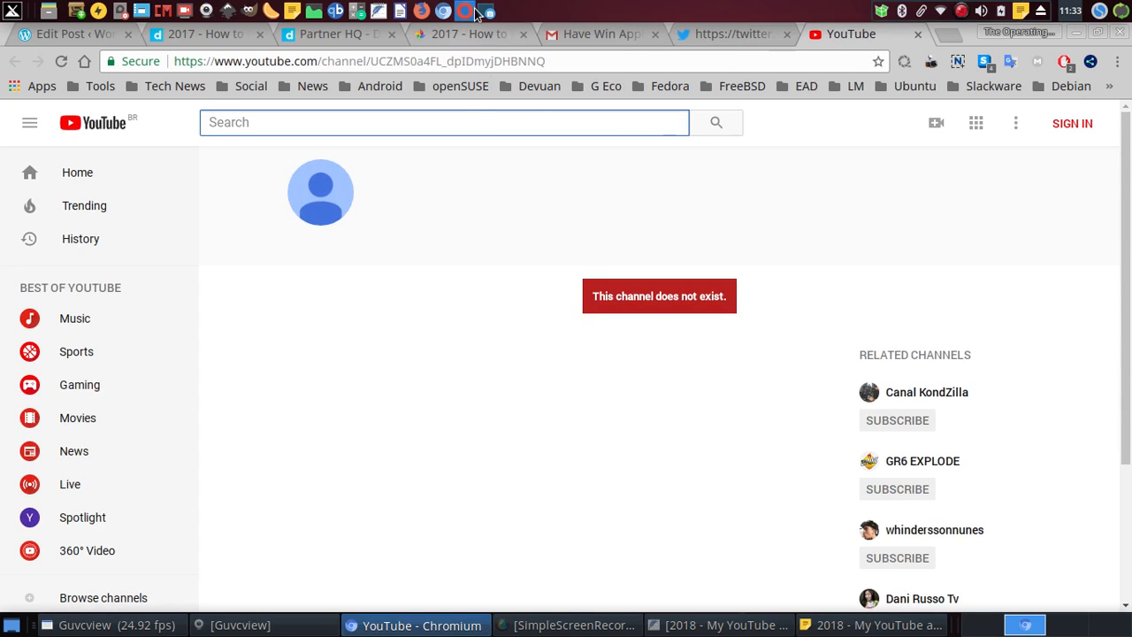
Save a full-screen capture of the nonexistent YouTube channel page.
{"action": "left_click", "coordinate": [464, 11]}
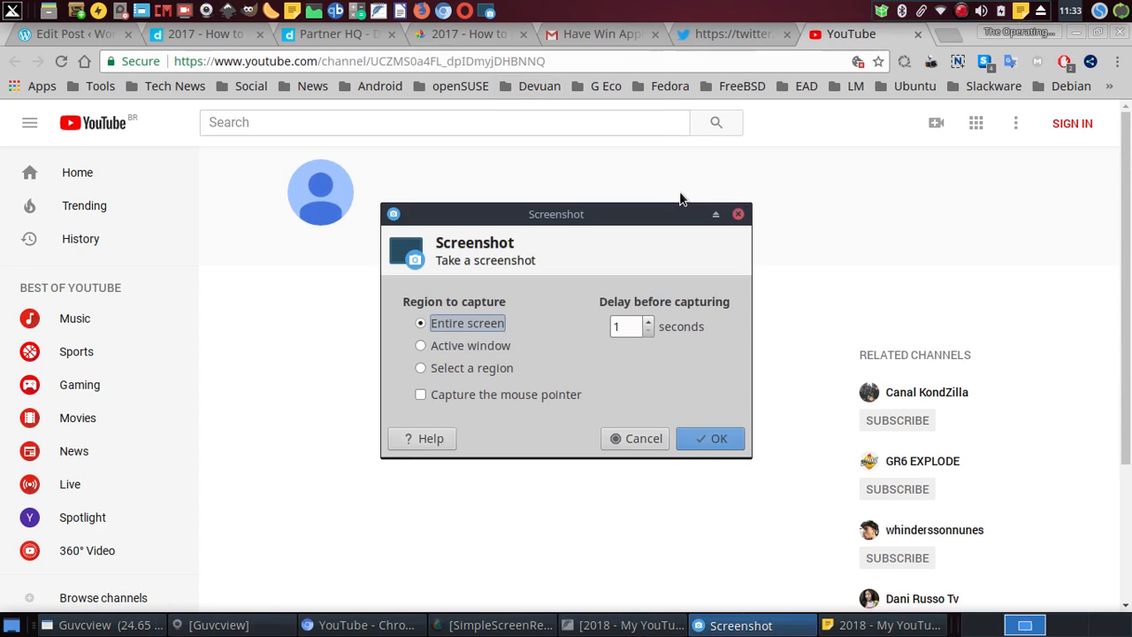
{"action": "left_click", "coordinate": [711, 439]}
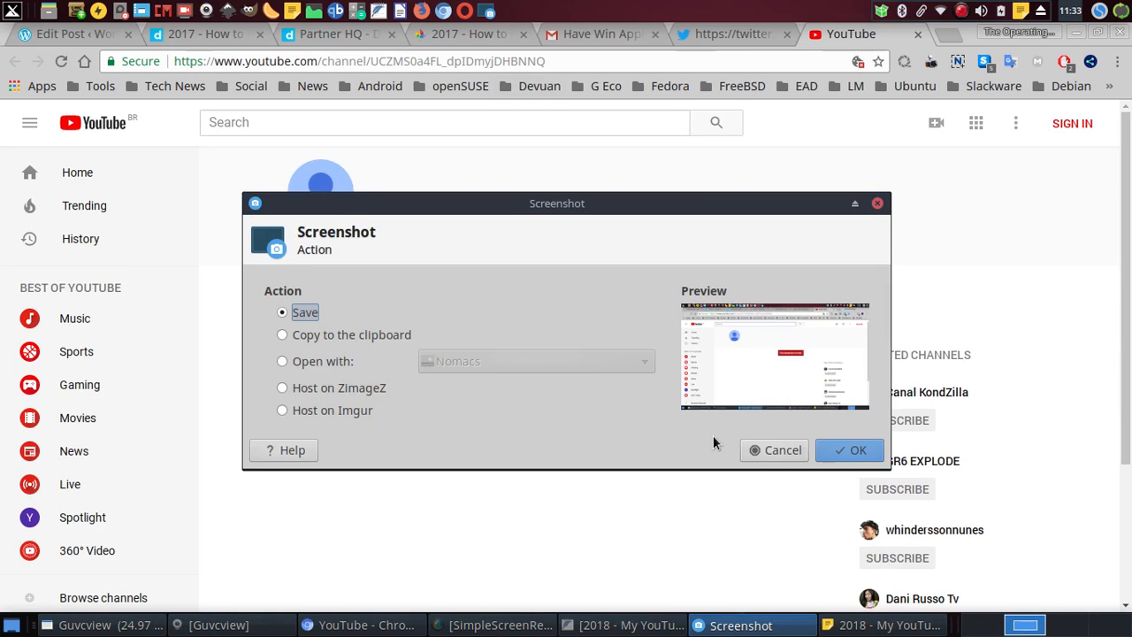
{"action": "left_click", "coordinate": [849, 451]}
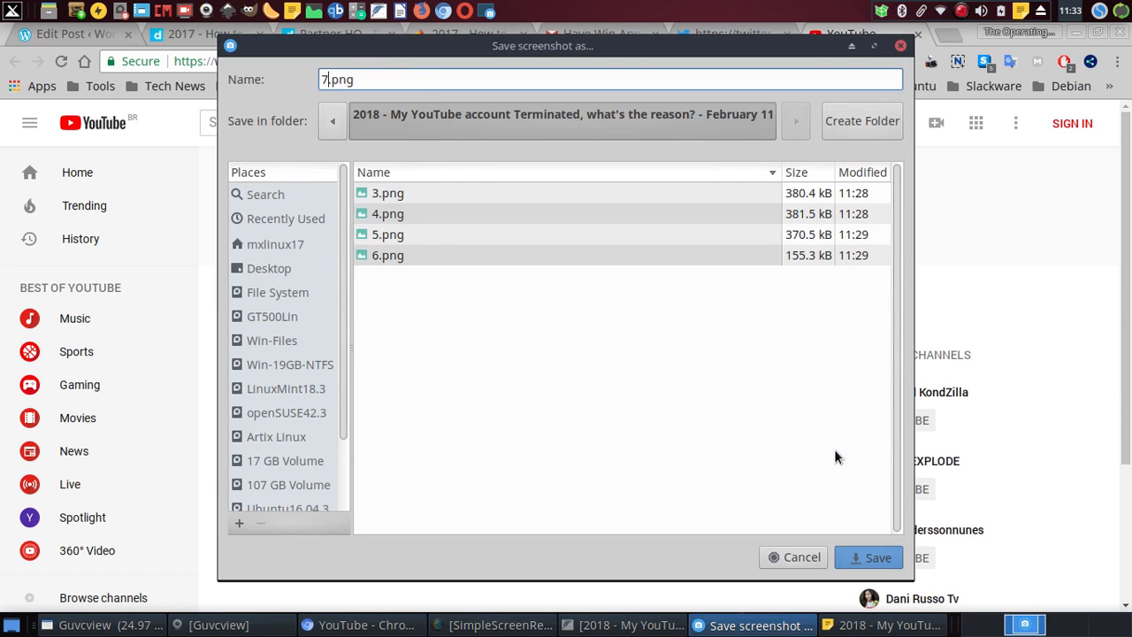
{"action": "left_click", "coordinate": [878, 557]}
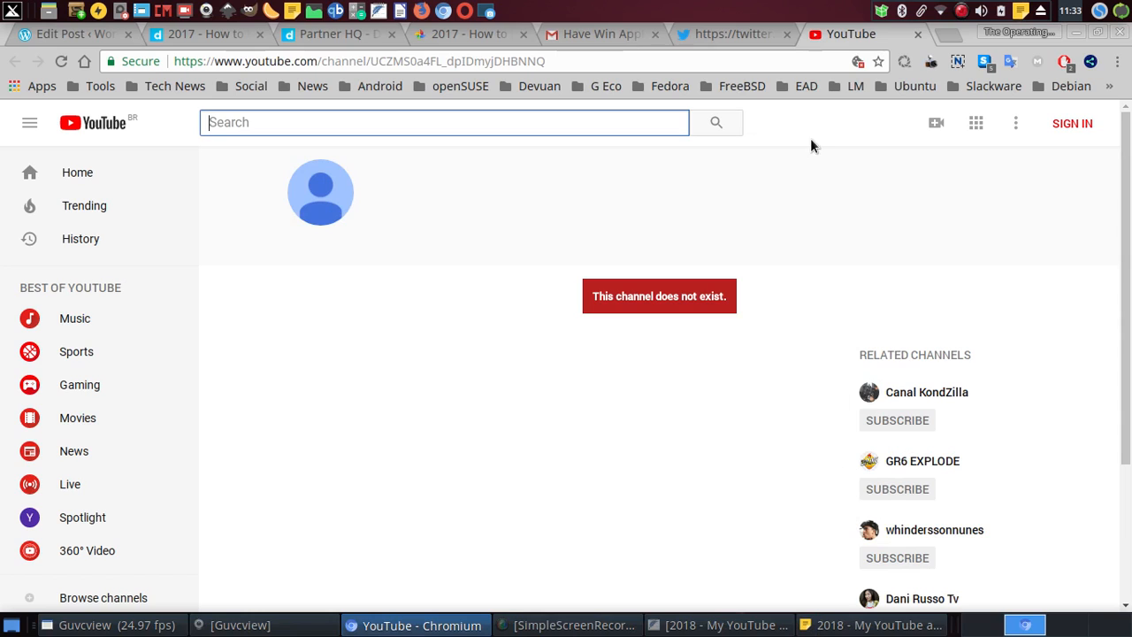
Switch to the Twitter unsafe-link warning and save a capture of it.
{"action": "left_click", "coordinate": [726, 34]}
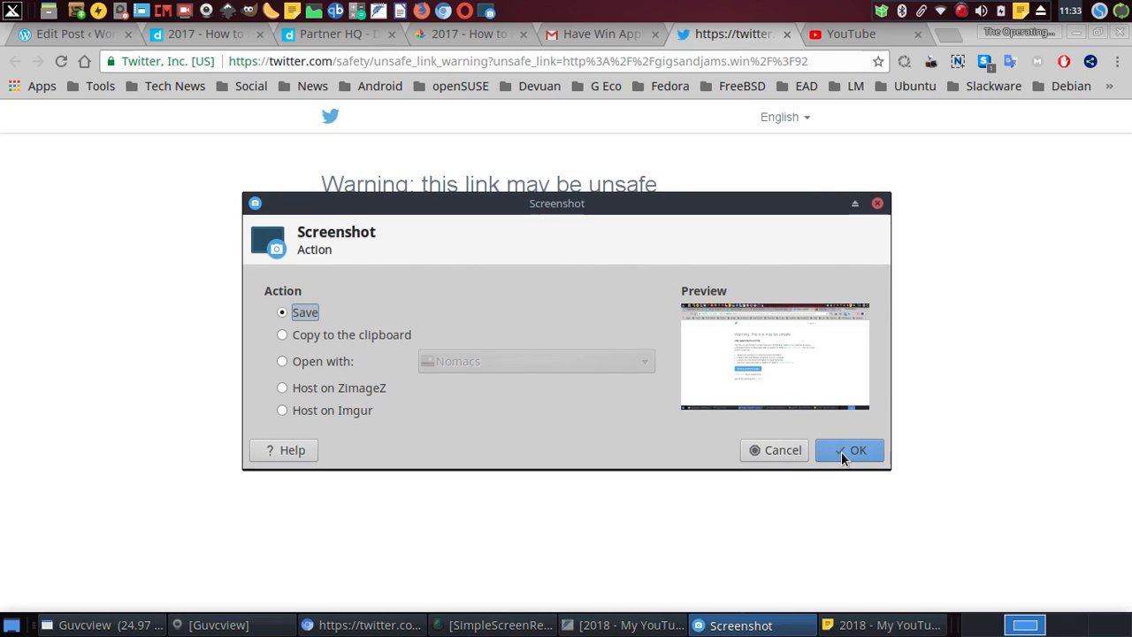
{"action": "left_click", "coordinate": [849, 450]}
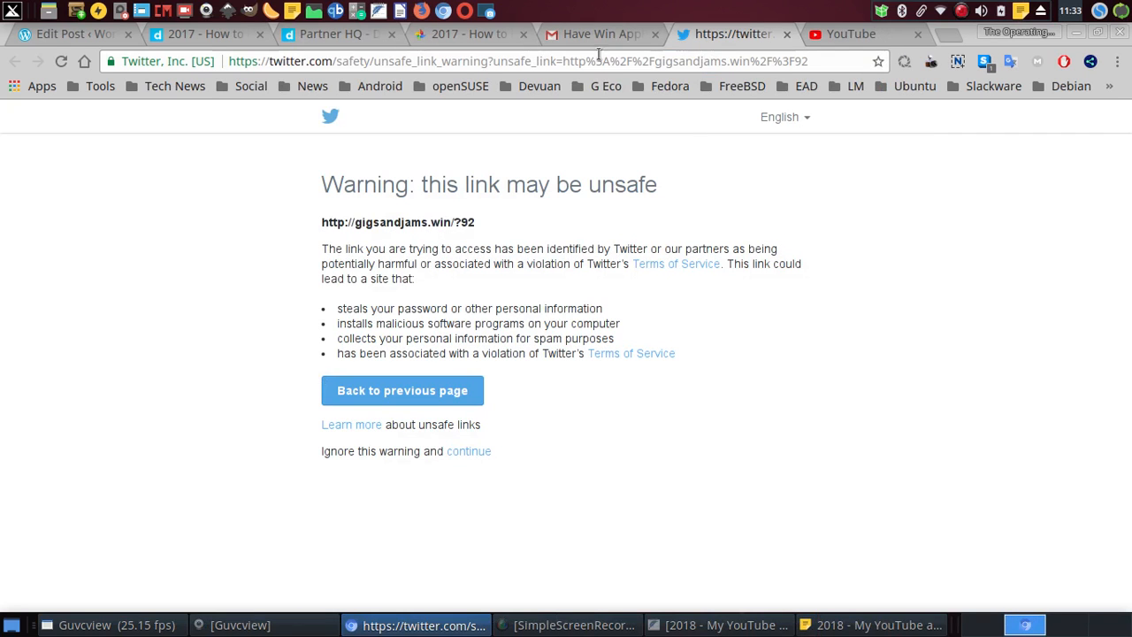
{"action": "mouse_move", "coordinate": [1071, 26]}
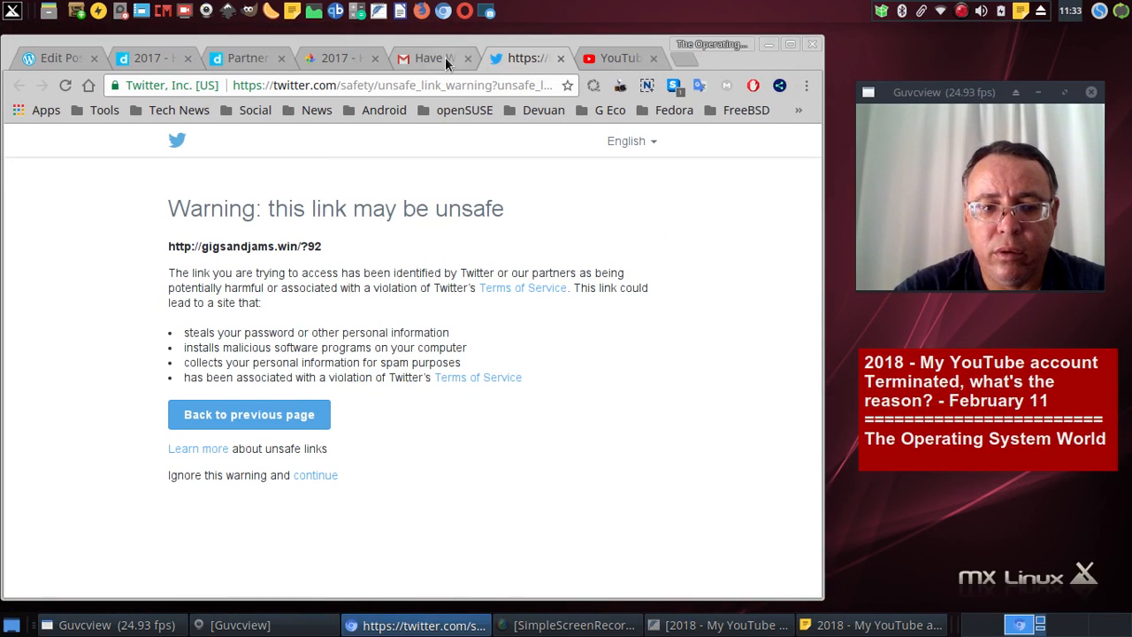
Capture the moderator email full-screen and save it as 9.png.
{"action": "left_click", "coordinate": [431, 57]}
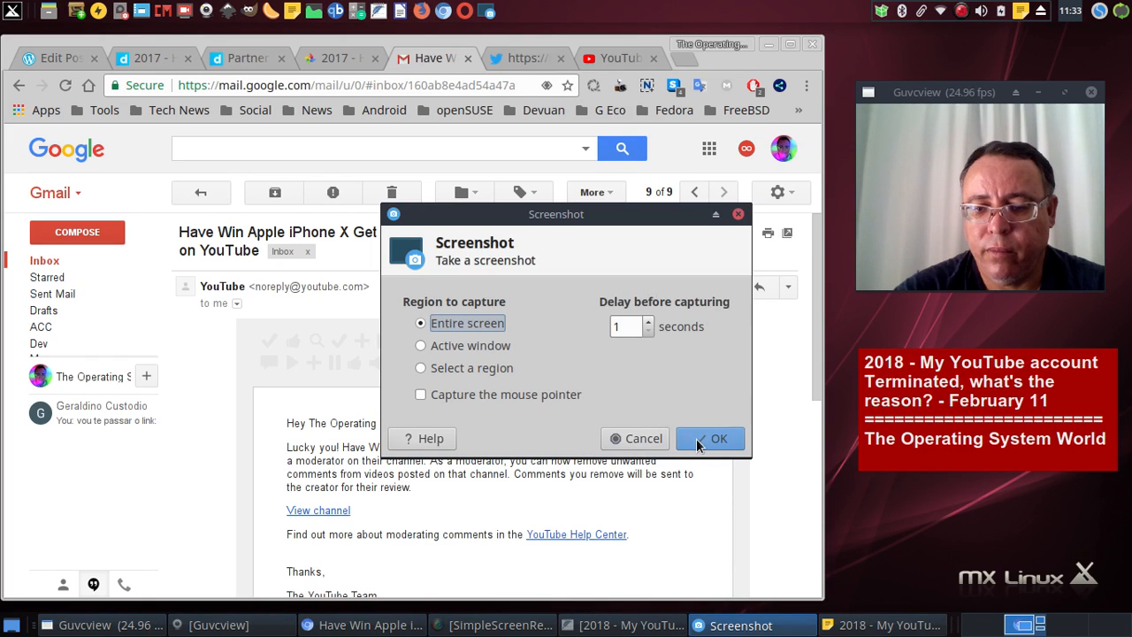
{"action": "left_click", "coordinate": [711, 439]}
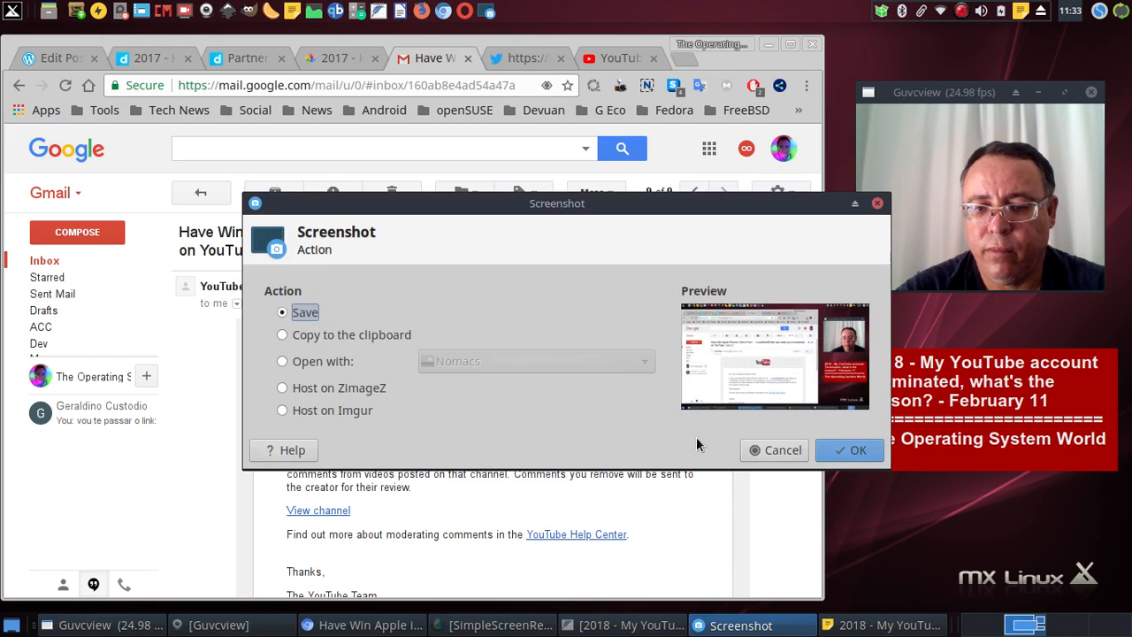
{"action": "mouse_move", "coordinate": [849, 451]}
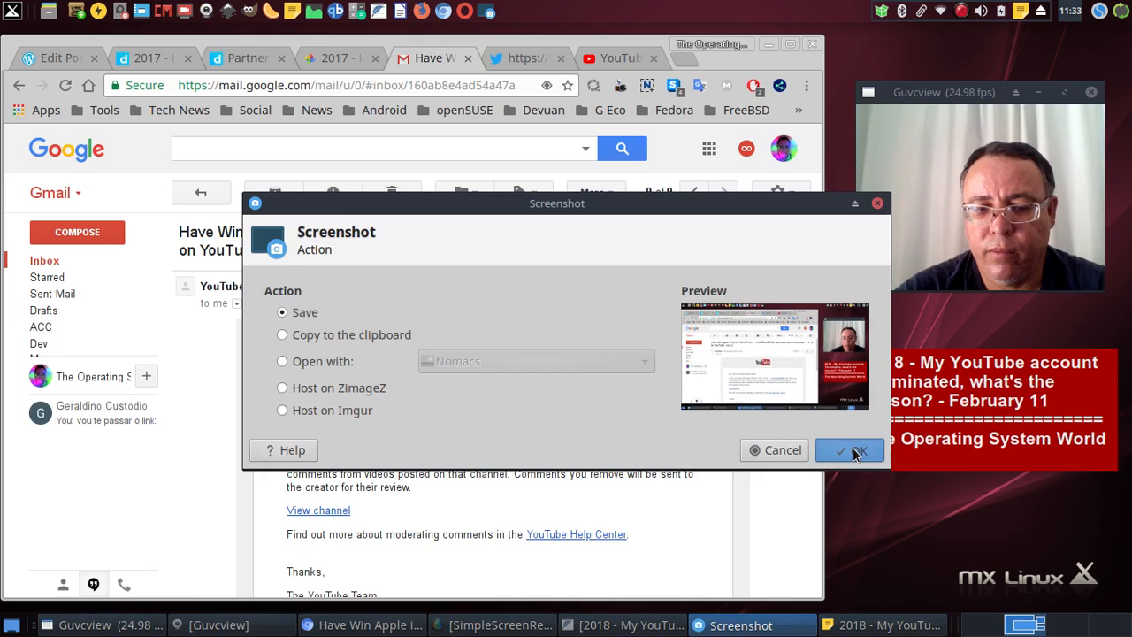
{"action": "left_click", "coordinate": [850, 451]}
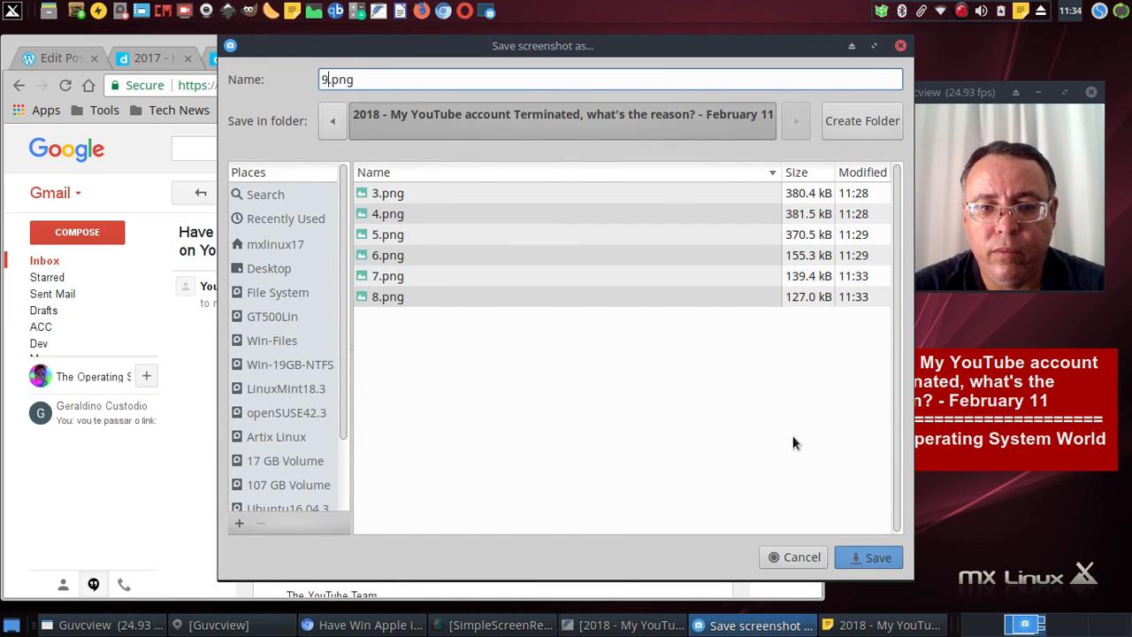
{"action": "left_click", "coordinate": [867, 557]}
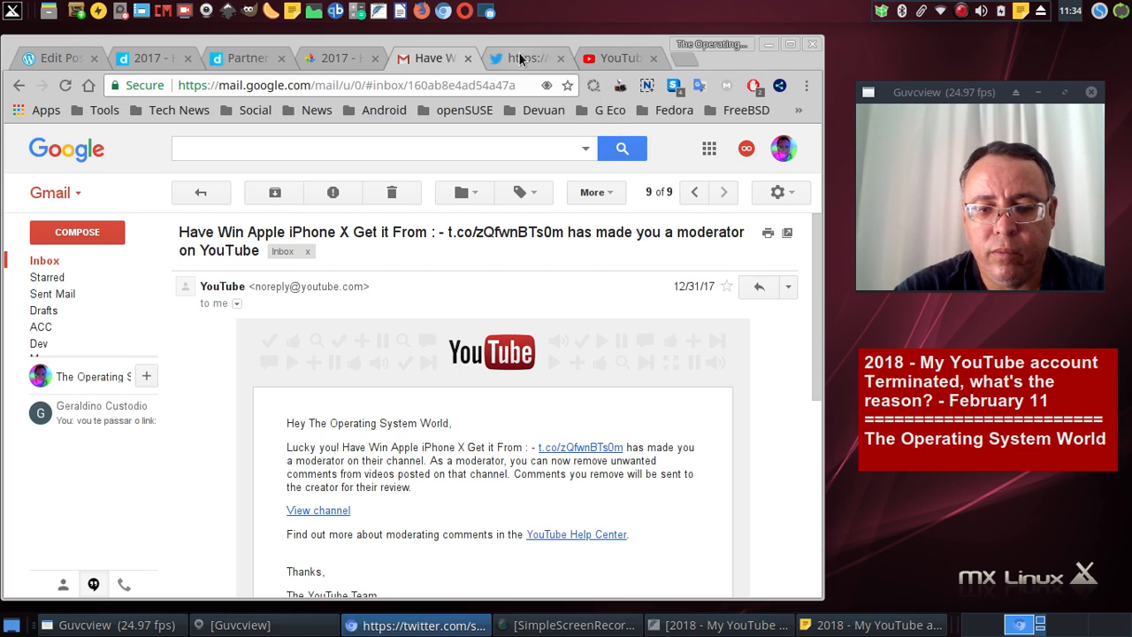
Save captures of the Twitter warning as 10.png and the dead channel page as 11.png.
{"action": "left_click", "coordinate": [522, 57]}
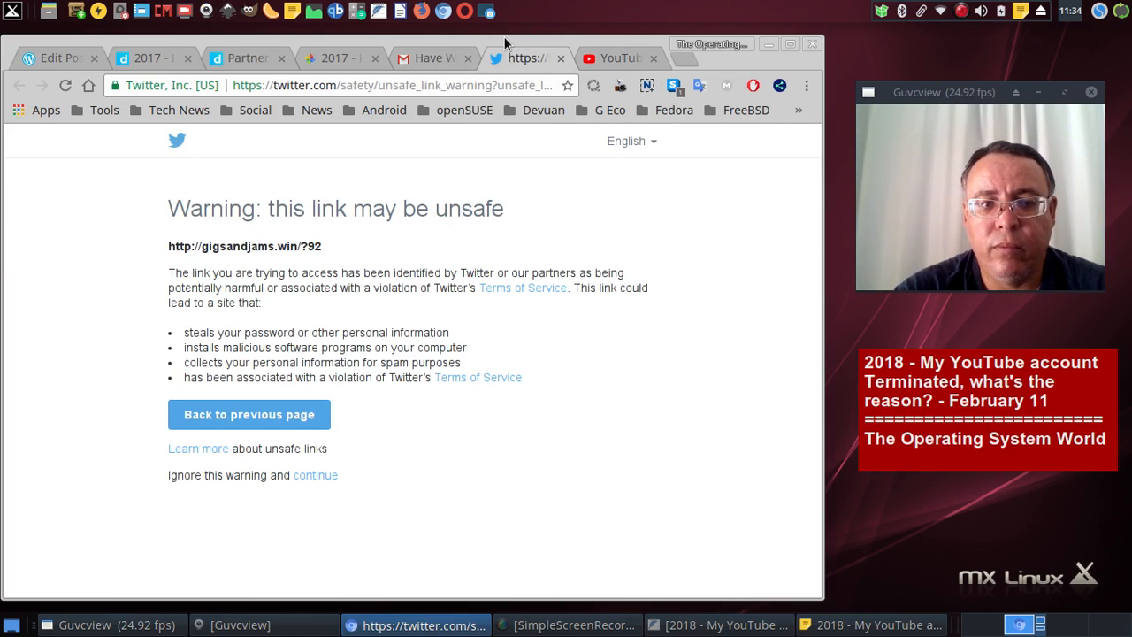
{"action": "mouse_move", "coordinate": [641, 251]}
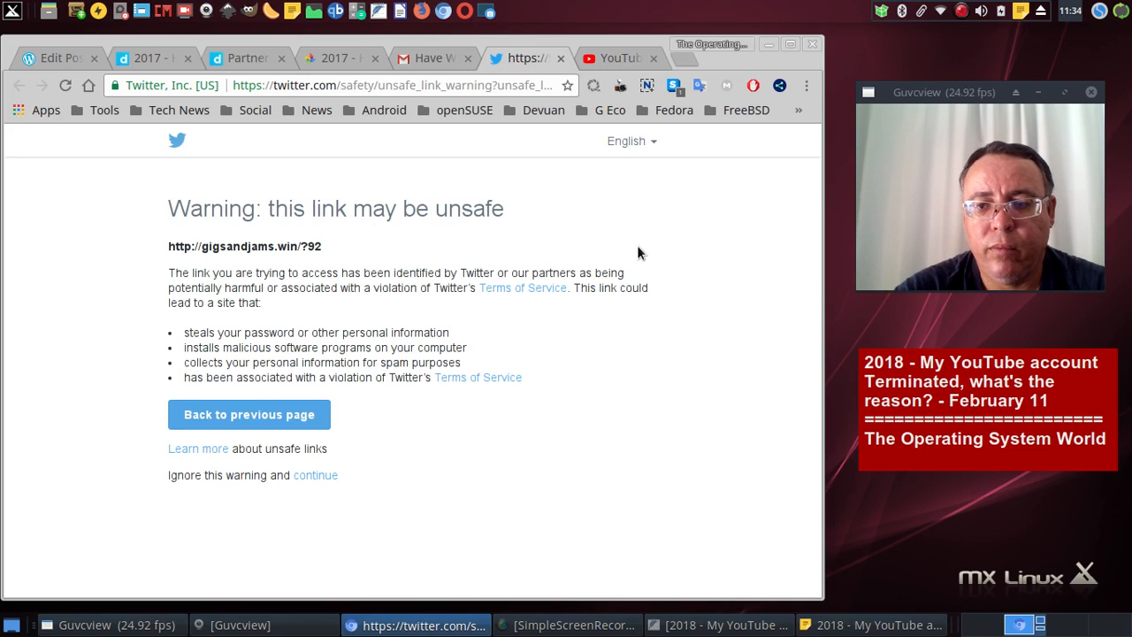
{"action": "mouse_move", "coordinate": [699, 453]}
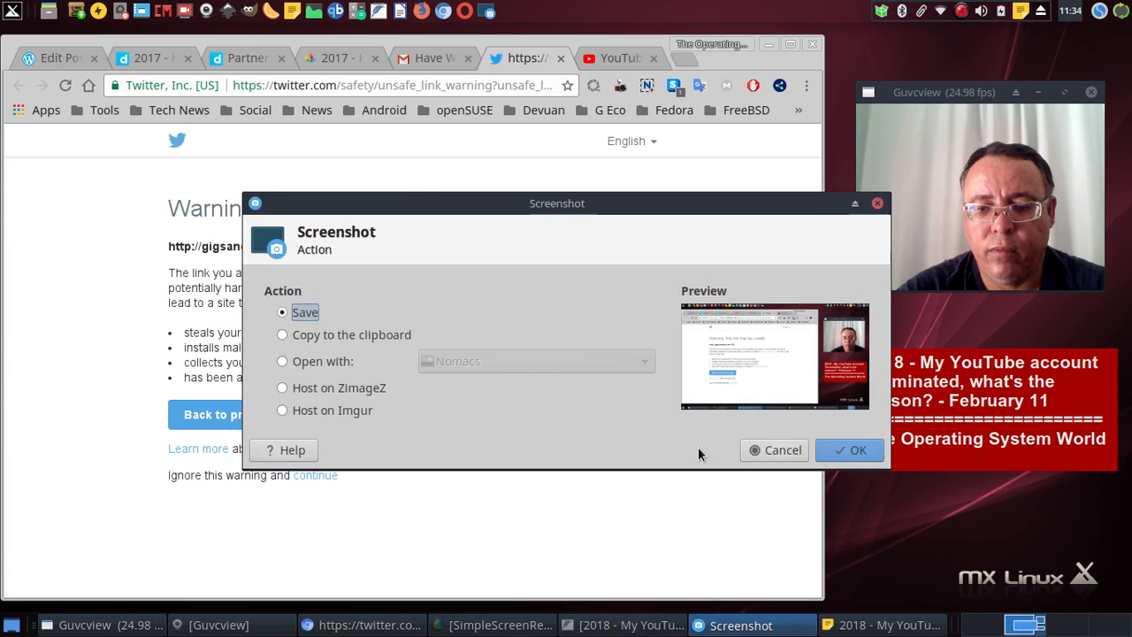
{"action": "left_click", "coordinate": [849, 450]}
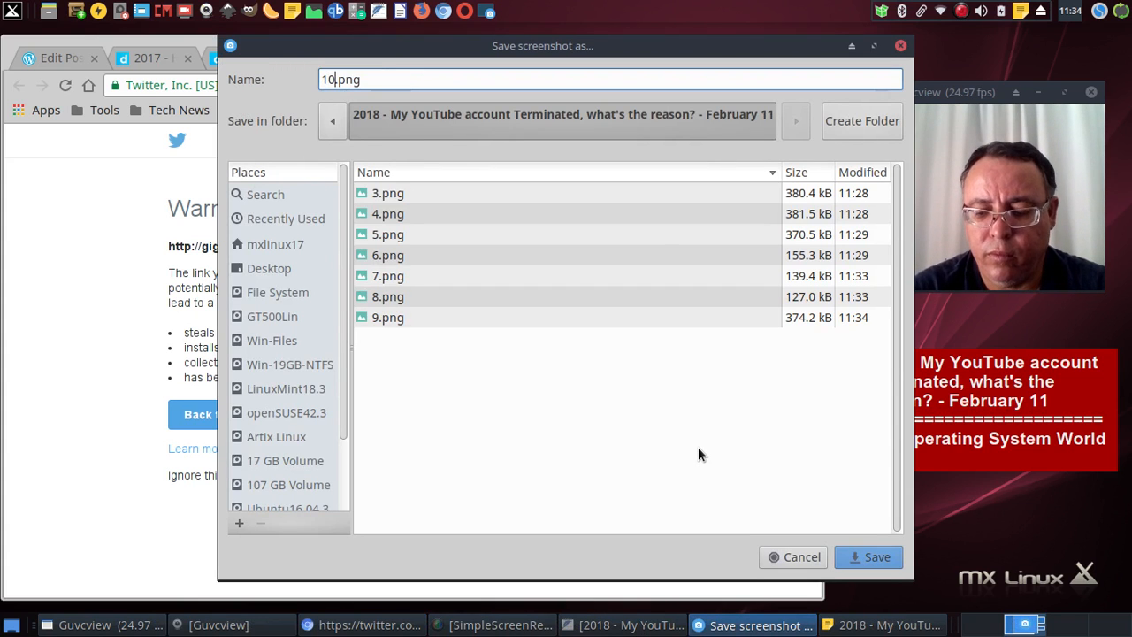
{"action": "left_click", "coordinate": [878, 555]}
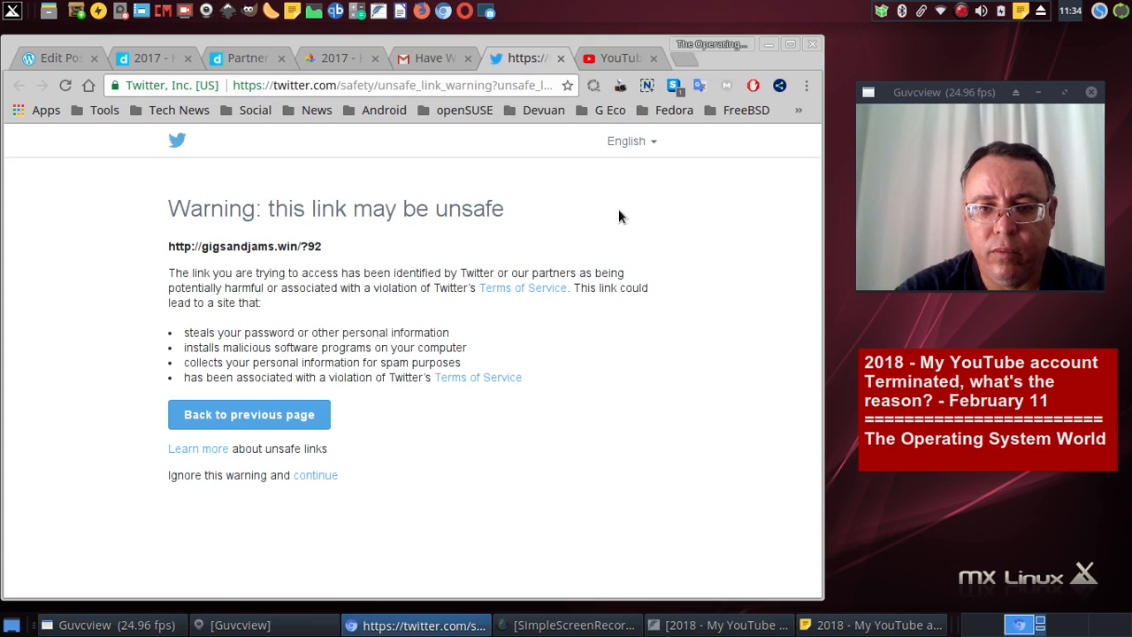
{"action": "left_click", "coordinate": [615, 57]}
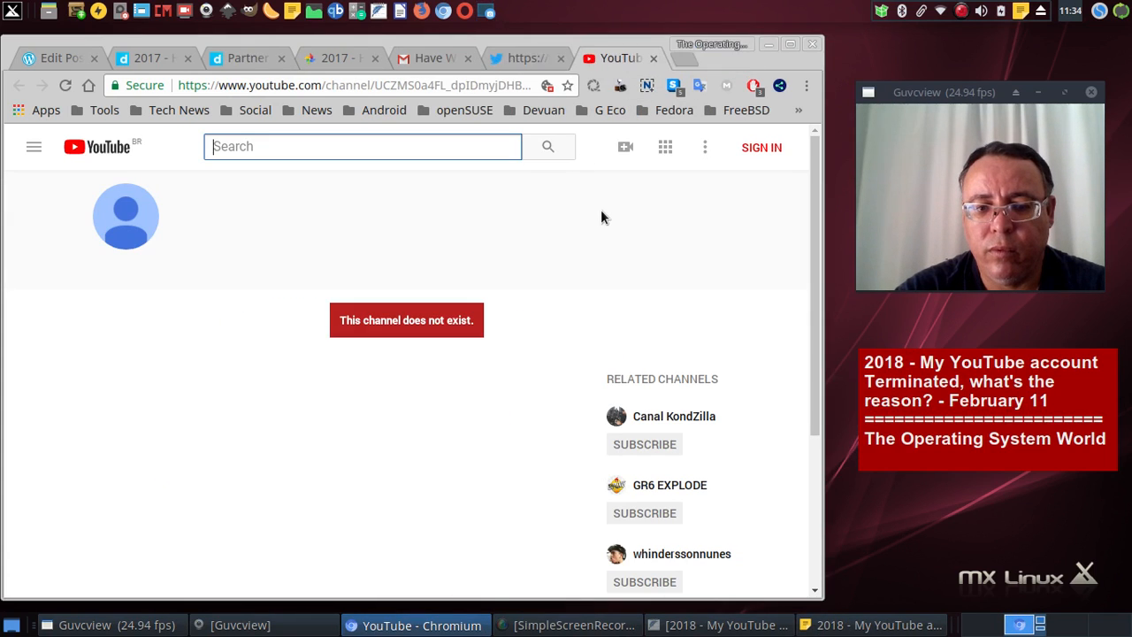
{"action": "mouse_move", "coordinate": [690, 446]}
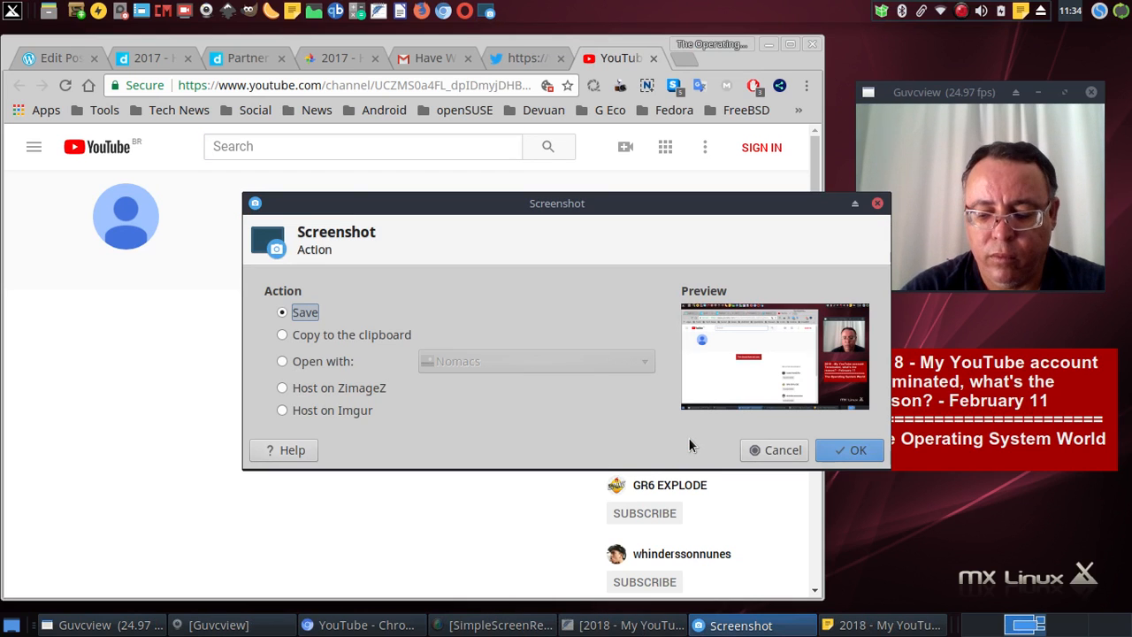
{"action": "left_click", "coordinate": [850, 449]}
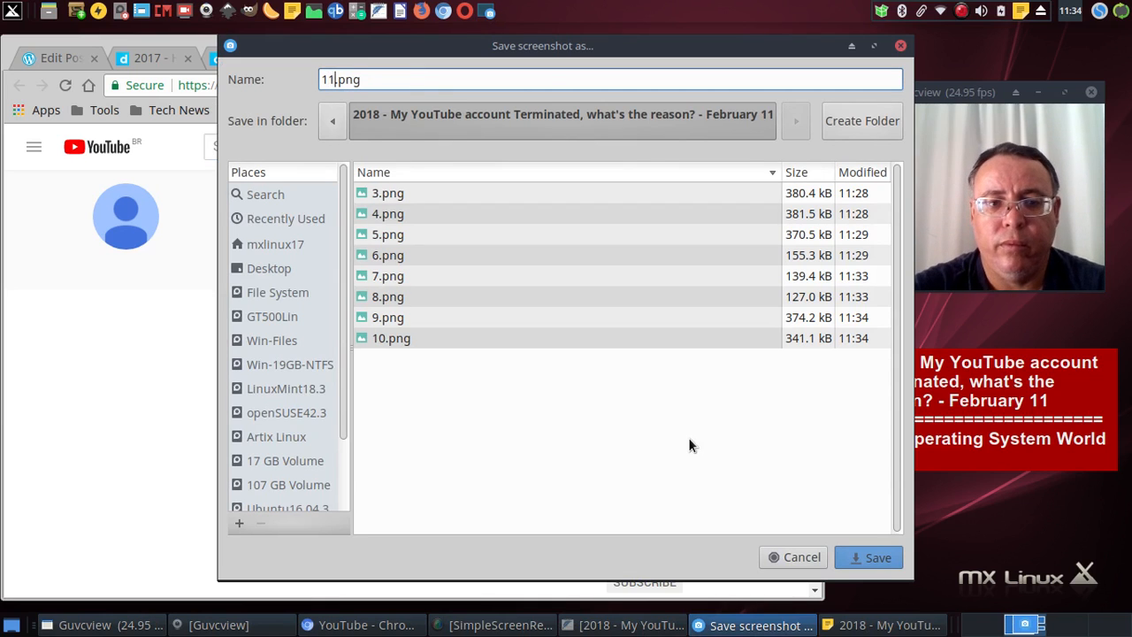
{"action": "left_click", "coordinate": [869, 557]}
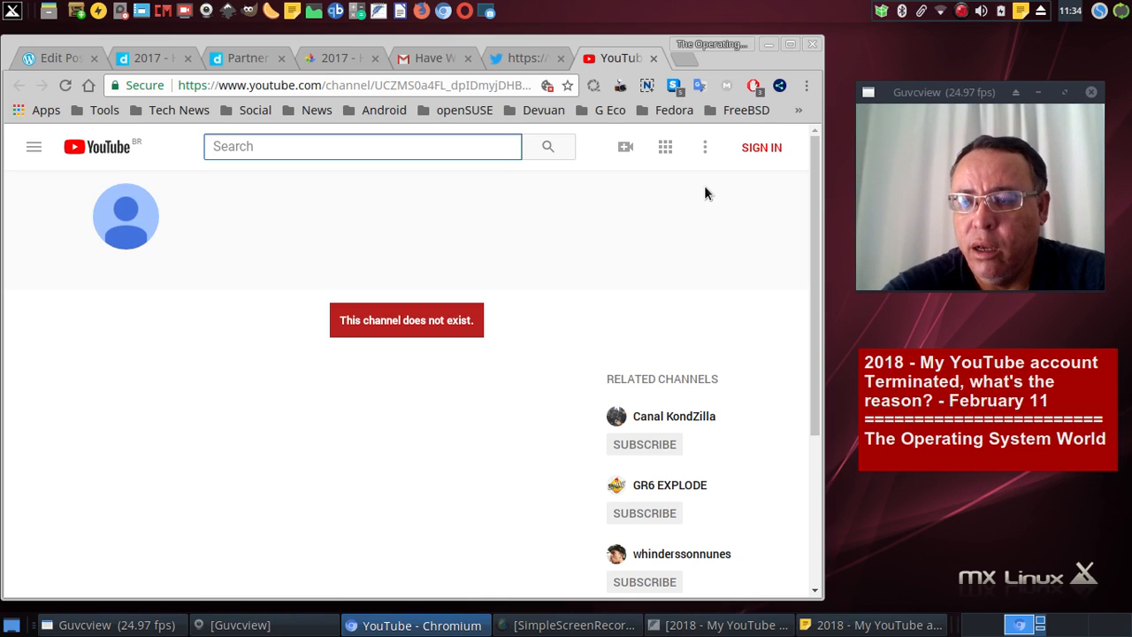
{"action": "left_click", "coordinate": [360, 145]}
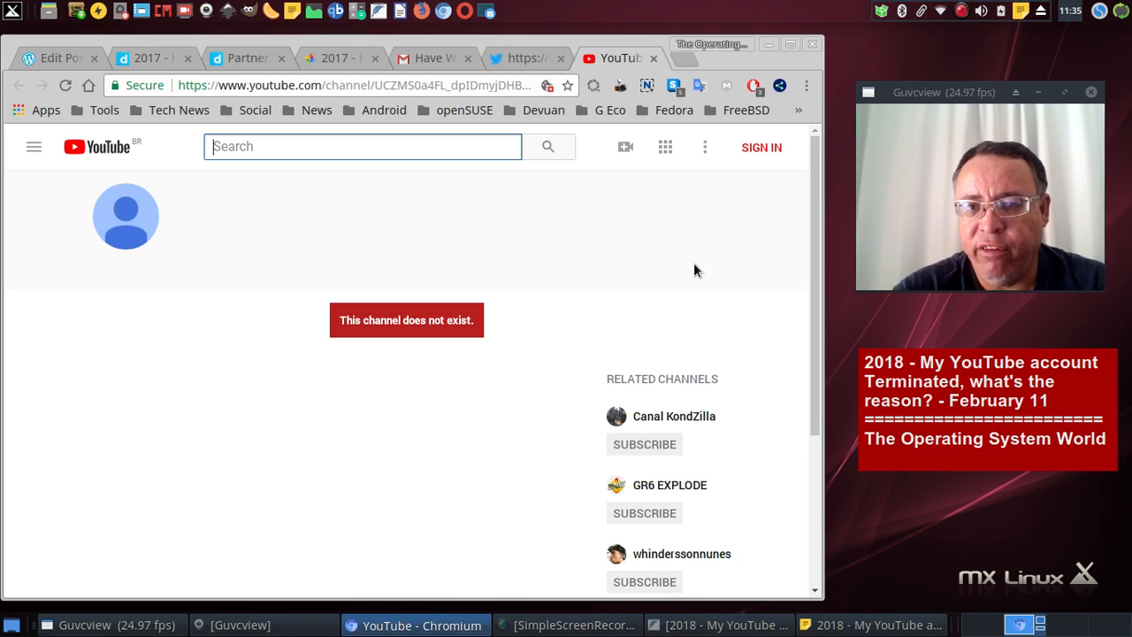
{"action": "mouse_move", "coordinate": [433, 57]}
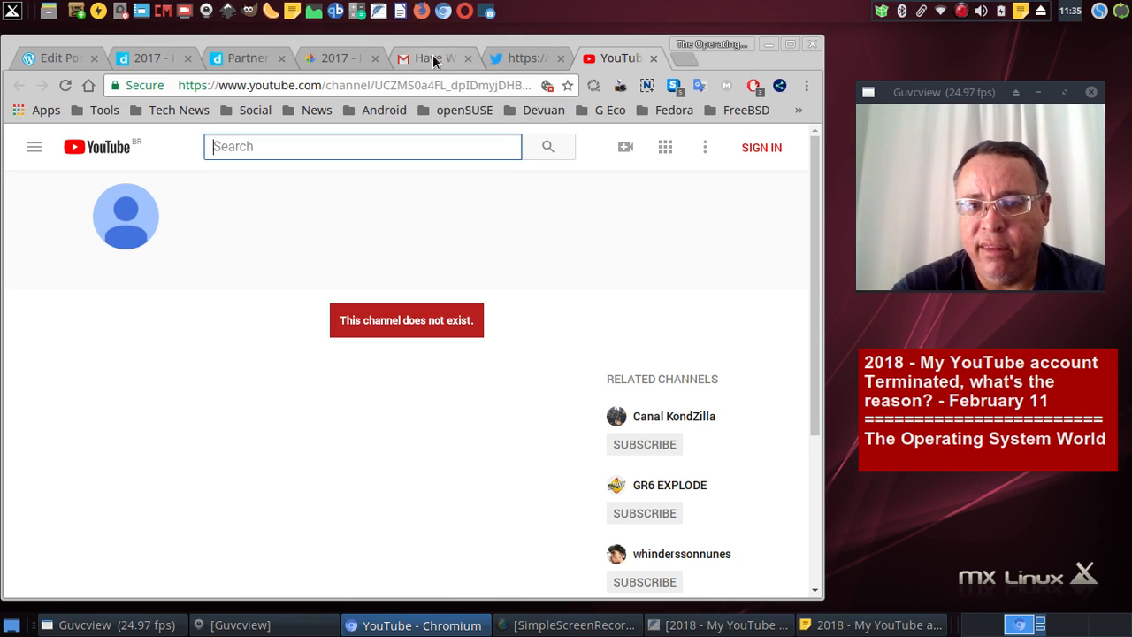
{"action": "left_click", "coordinate": [428, 56]}
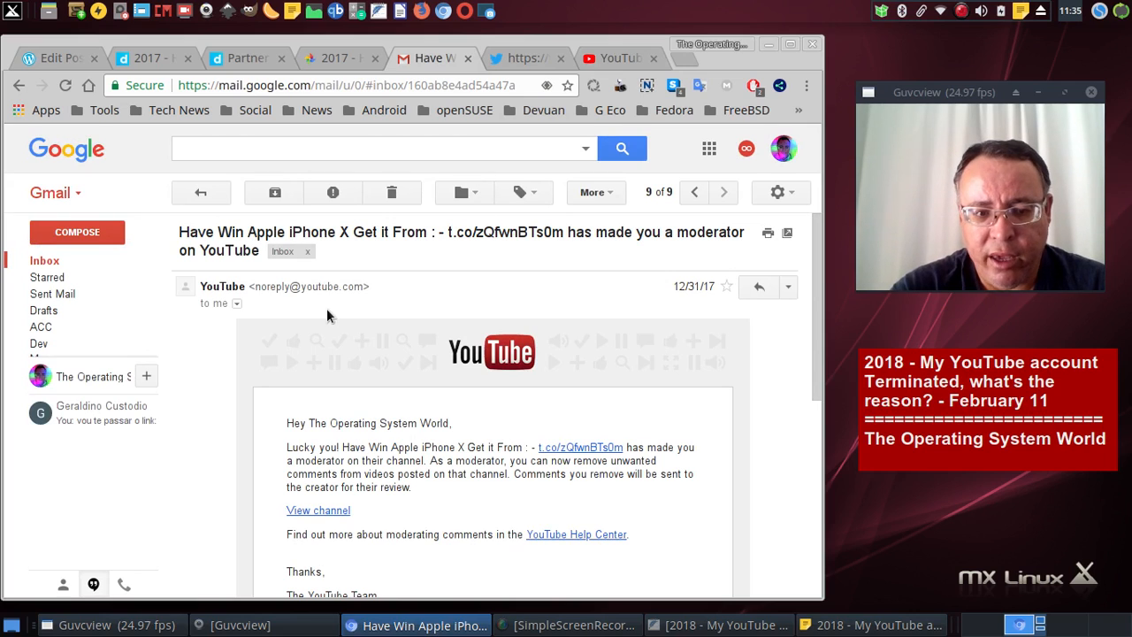
{"action": "mouse_move", "coordinate": [602, 331]}
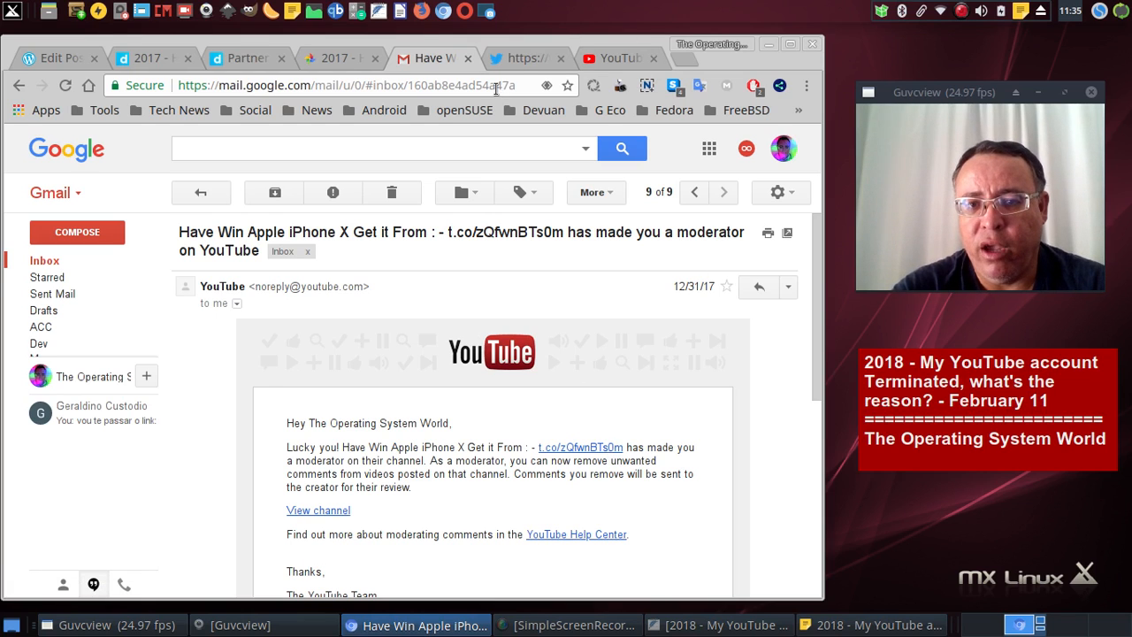
{"action": "left_click", "coordinate": [581, 446]}
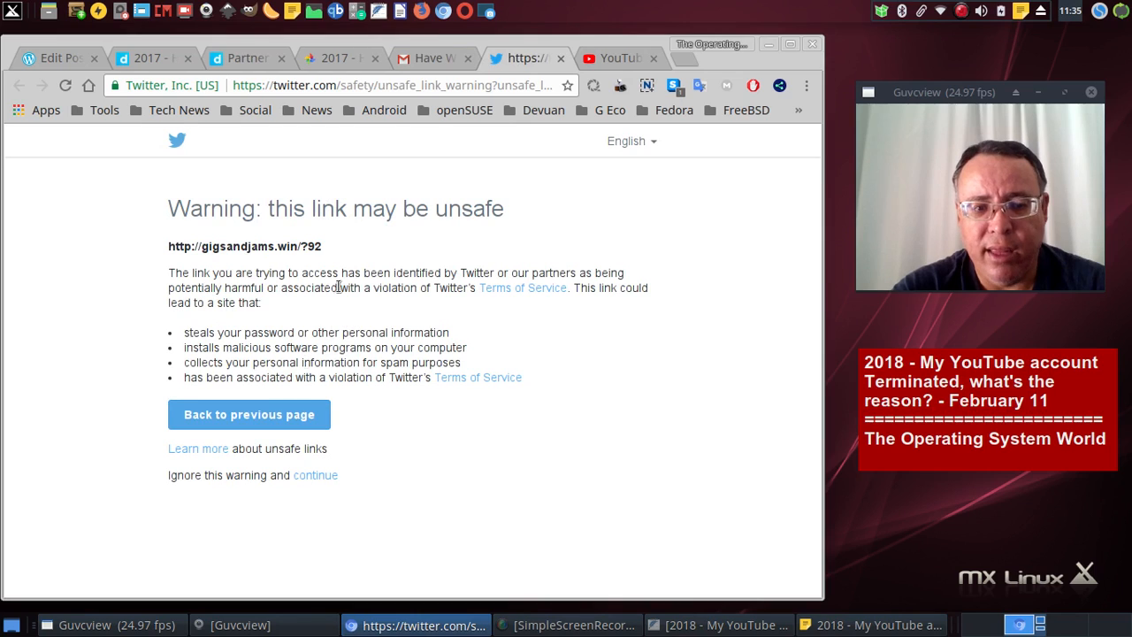
{"action": "mouse_move", "coordinate": [498, 255]}
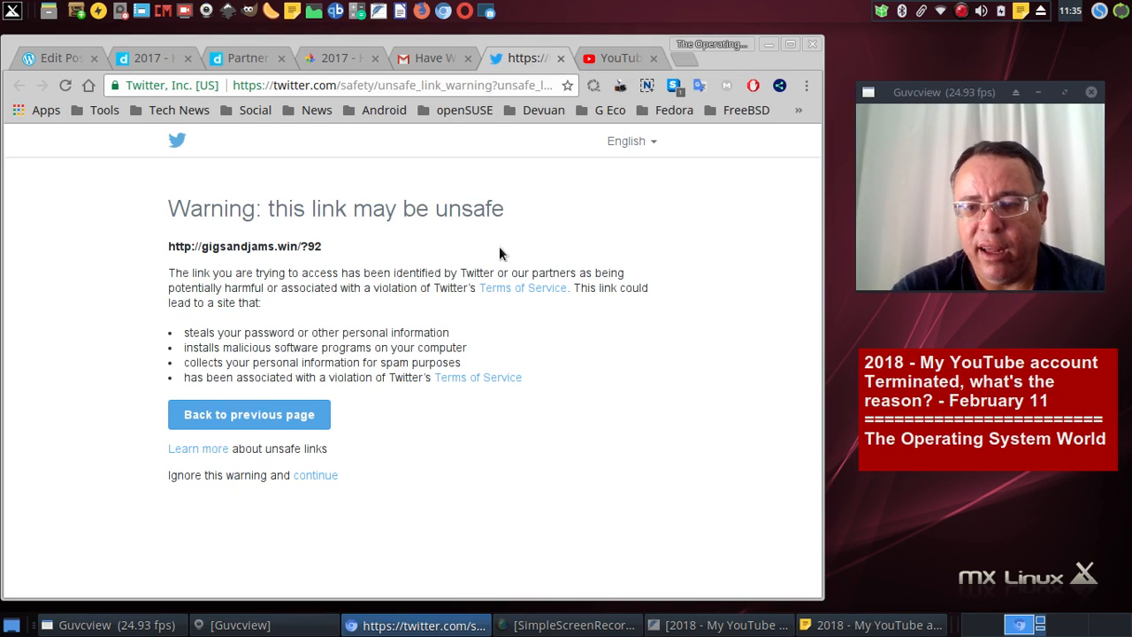
{"action": "mouse_move", "coordinate": [382, 325]}
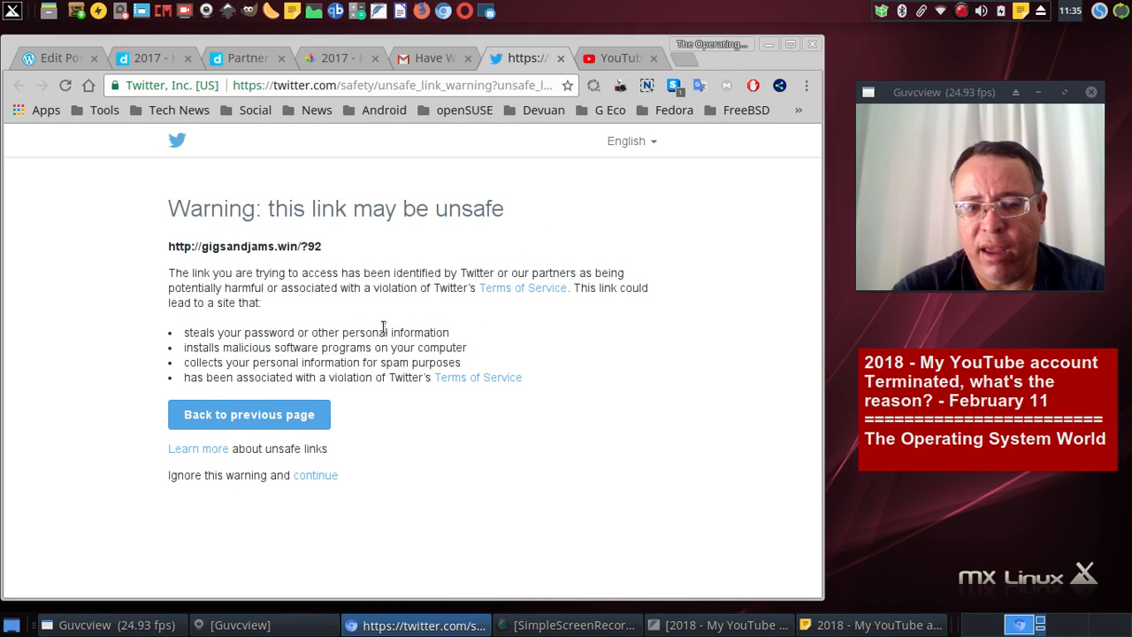
{"action": "mouse_move", "coordinate": [449, 233]}
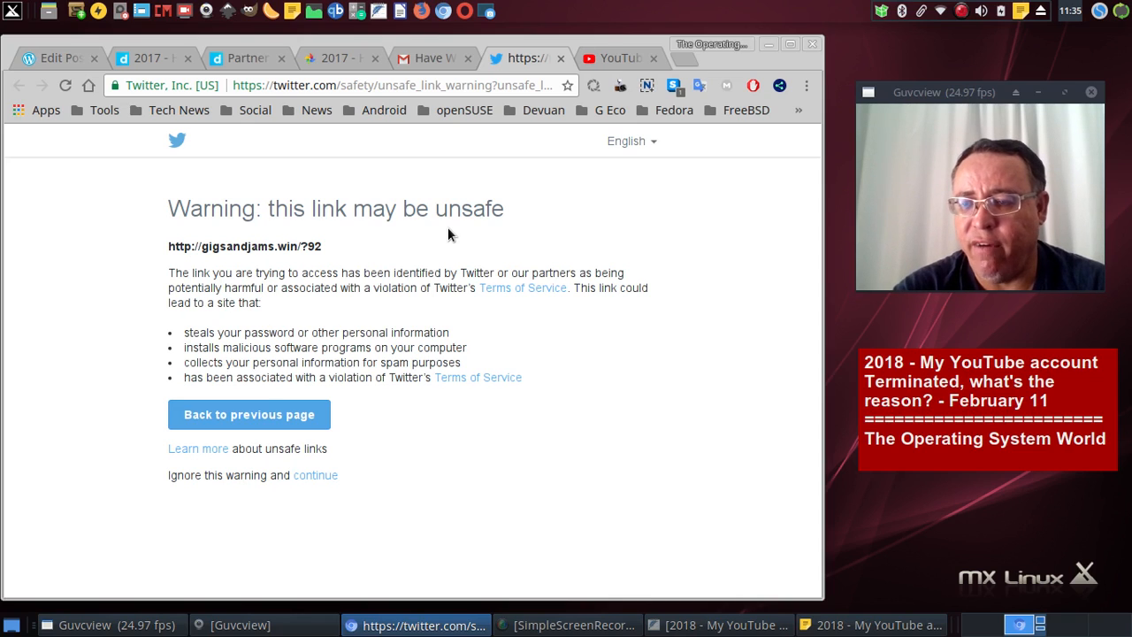
{"action": "mouse_move", "coordinate": [418, 241]}
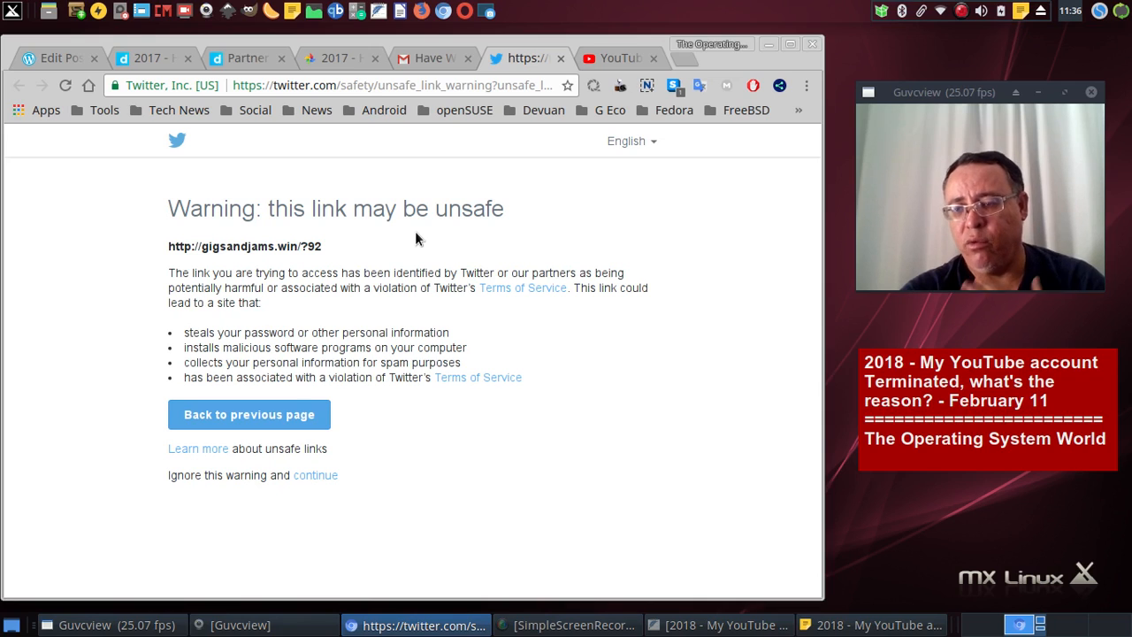
{"action": "mouse_move", "coordinate": [561, 217]}
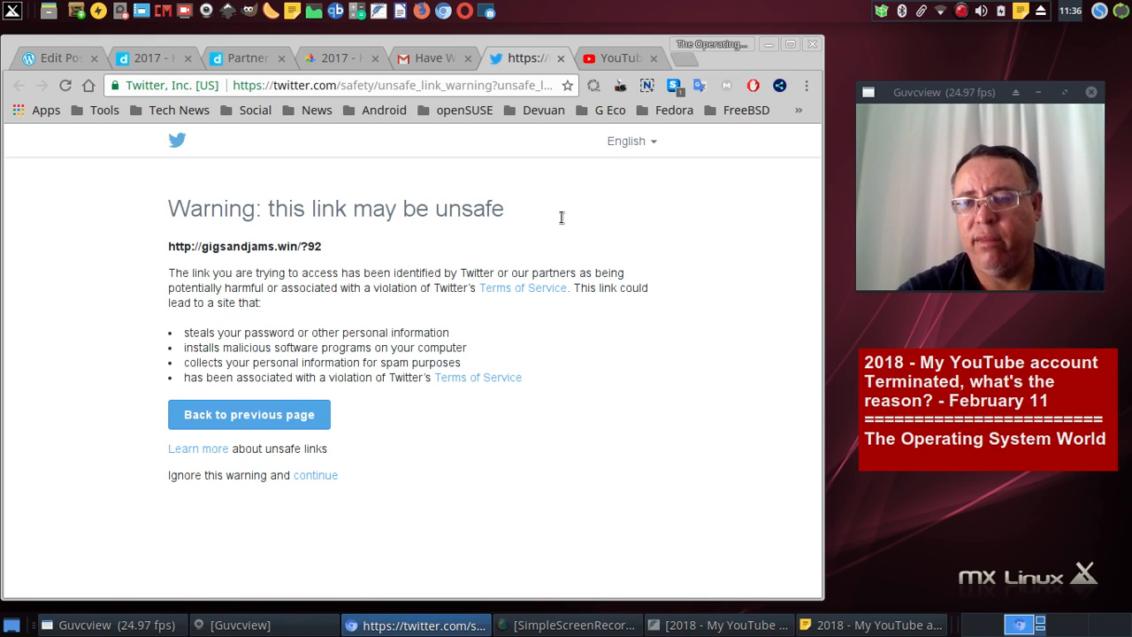
{"action": "mouse_move", "coordinate": [593, 191]}
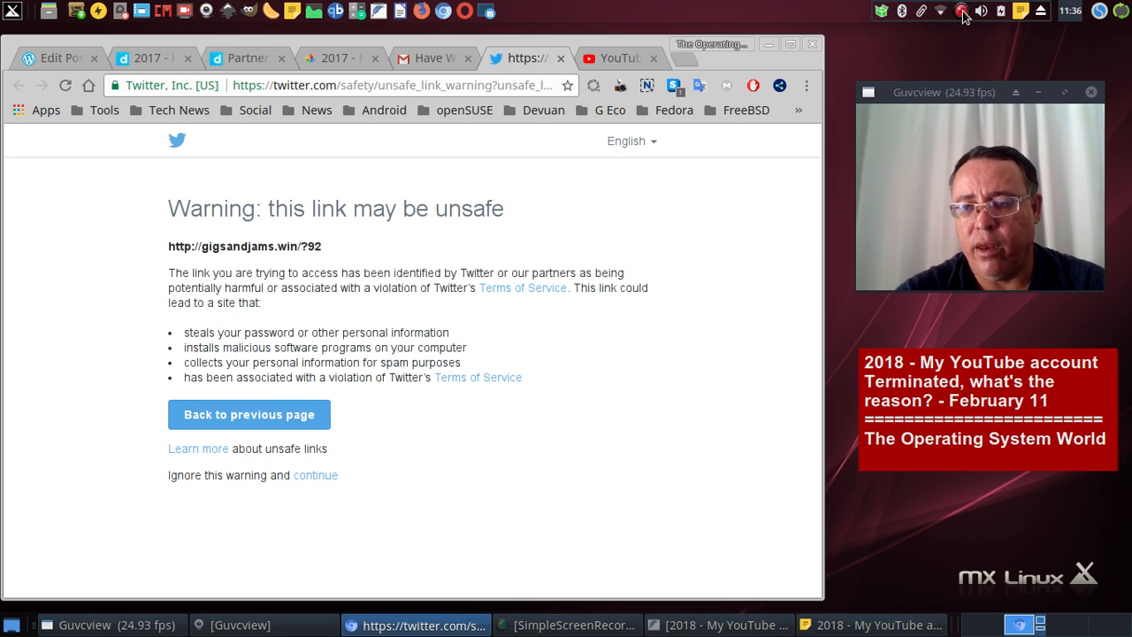
{"action": "left_click", "coordinate": [962, 11]}
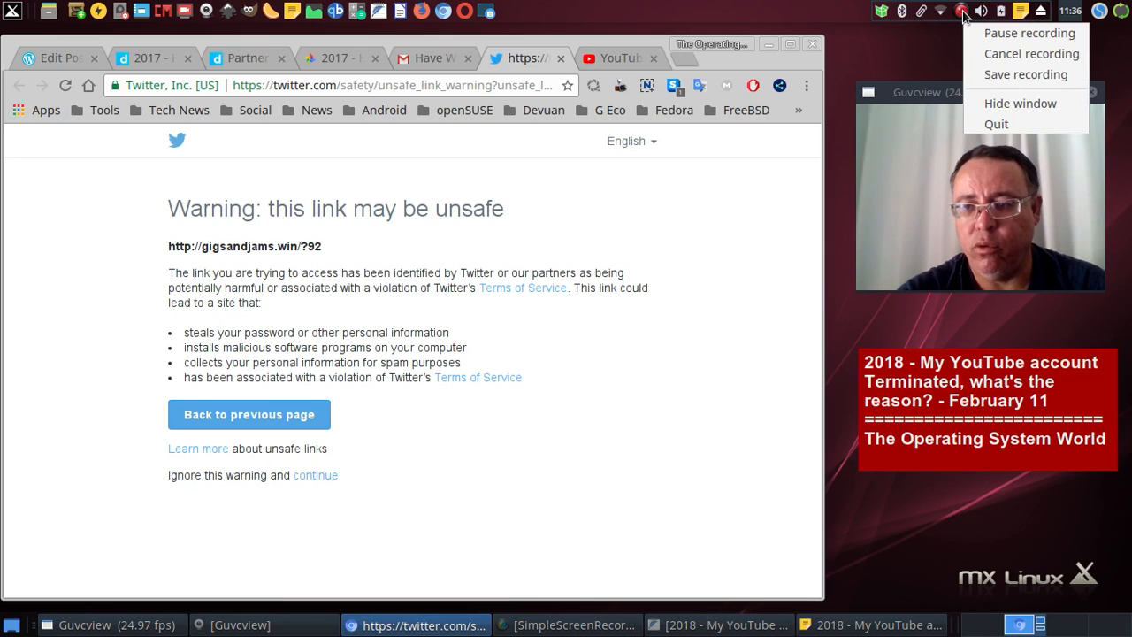